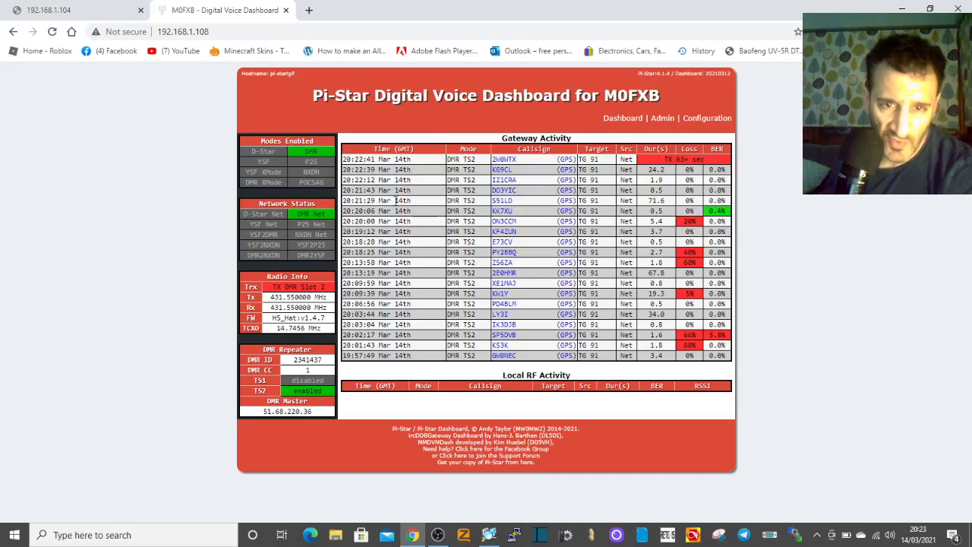
mouse_move(334, 388)
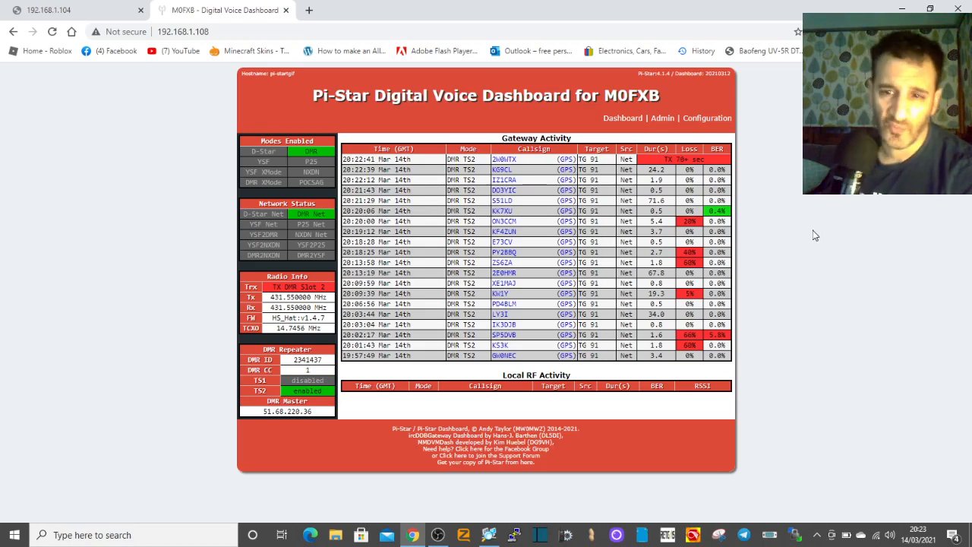
mouse_move(864, 219)
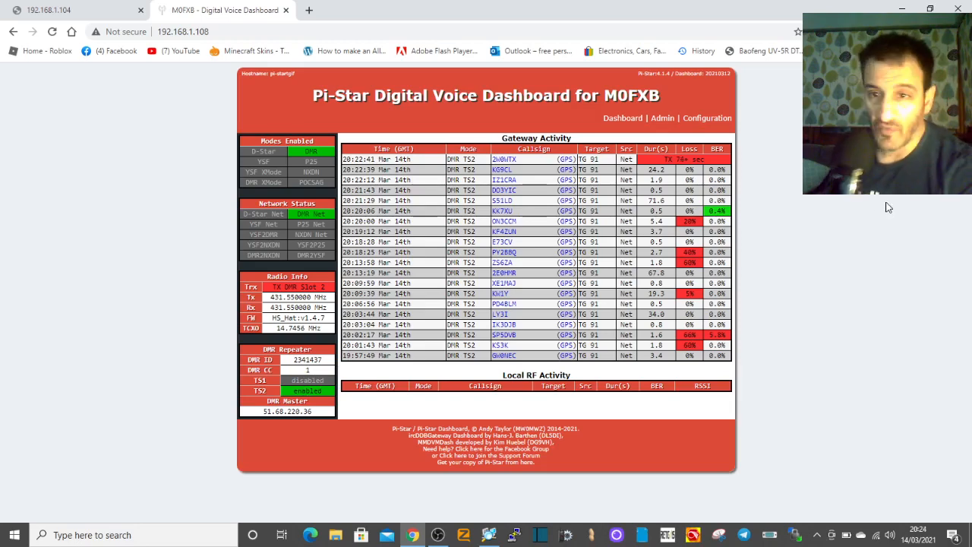
- Sign in as admin and reload the Pi-Star configuration page after a detour to Dashboard
click(706, 117)
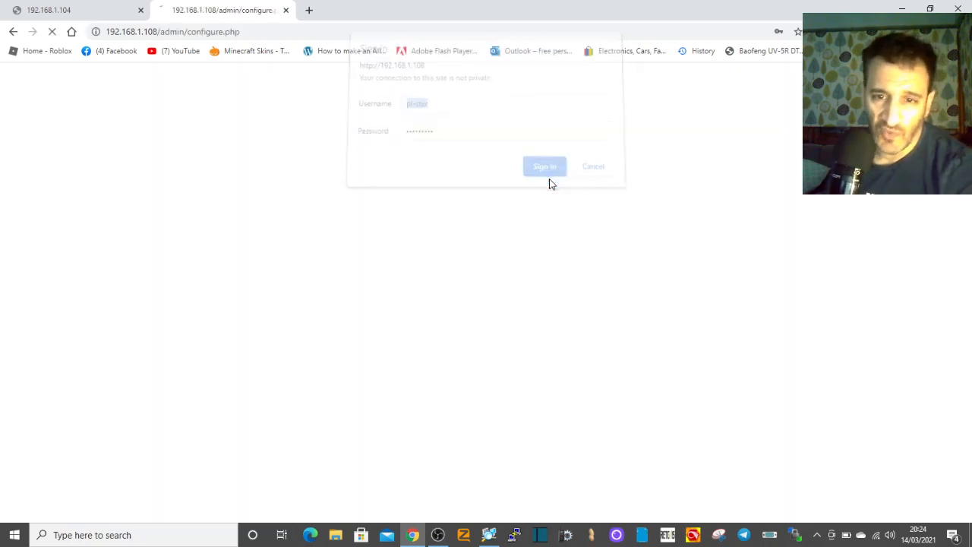
click(543, 166)
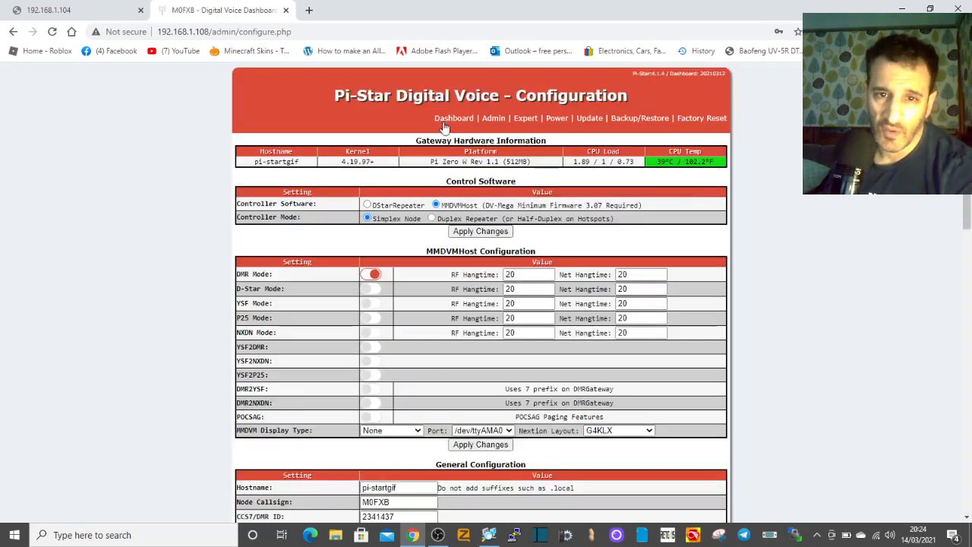
click(453, 118)
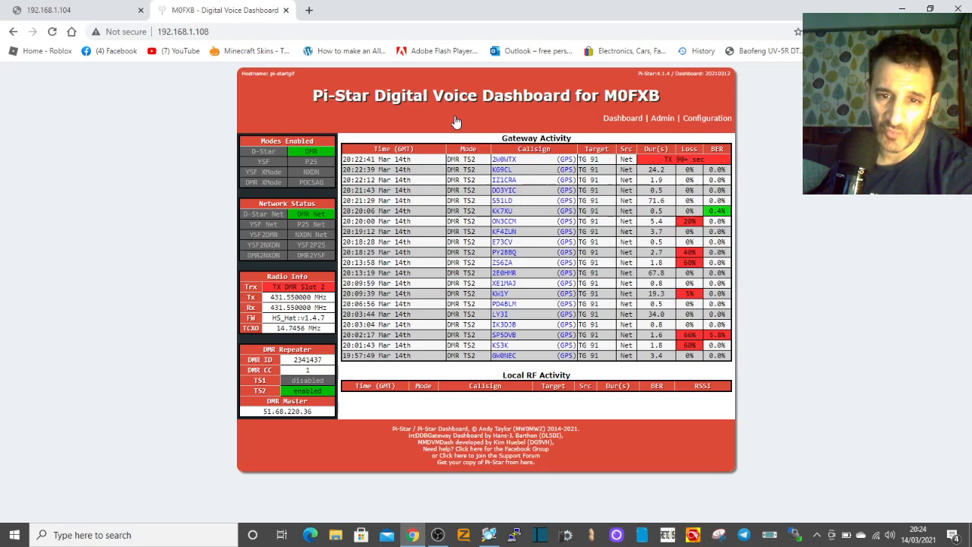
click(706, 117)
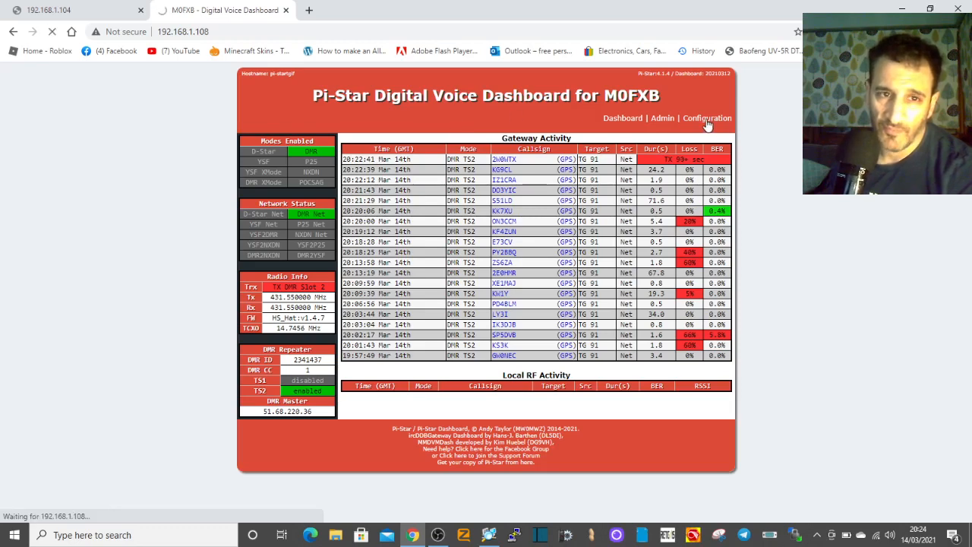
click(706, 118)
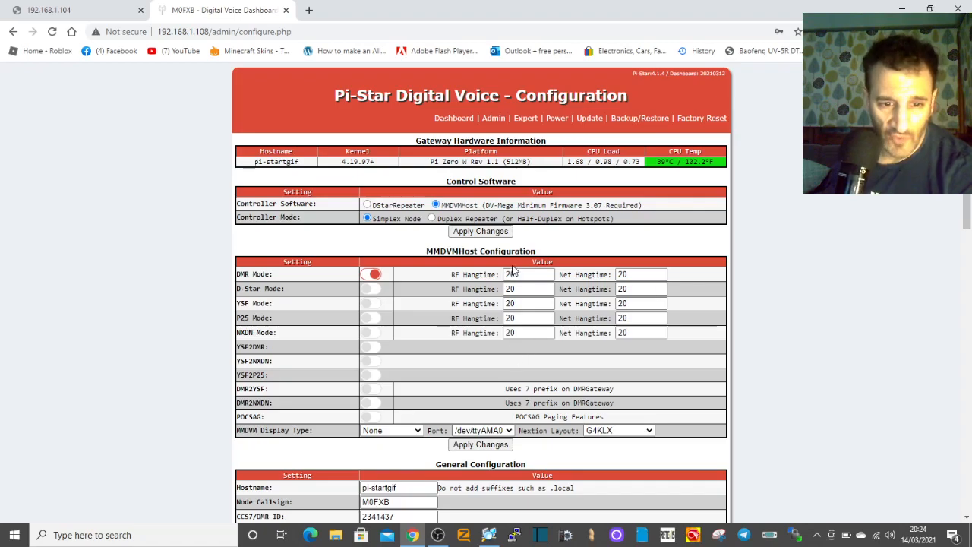
- Replace the old hostname in General Configuration with 'pi-star dmr'
scroll(down, 3)
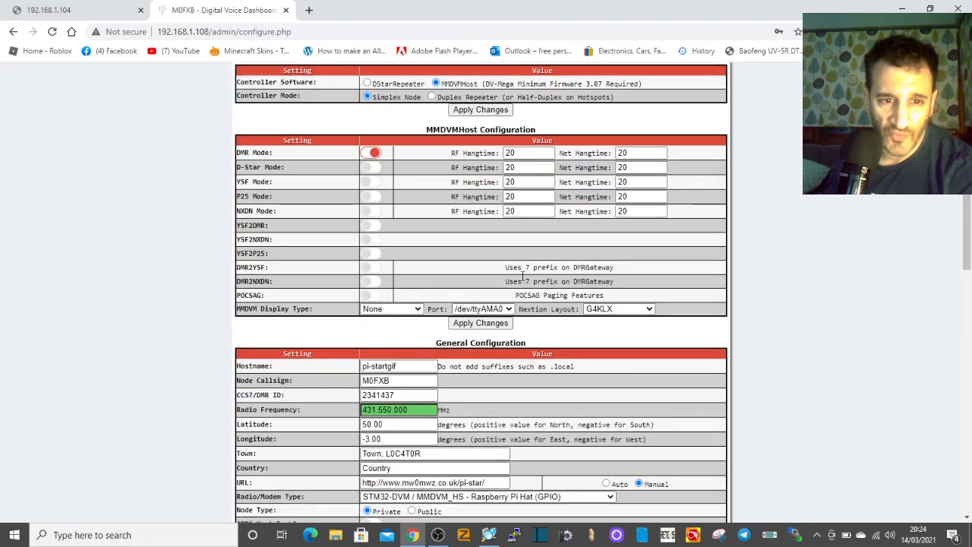
scroll(down, 3)
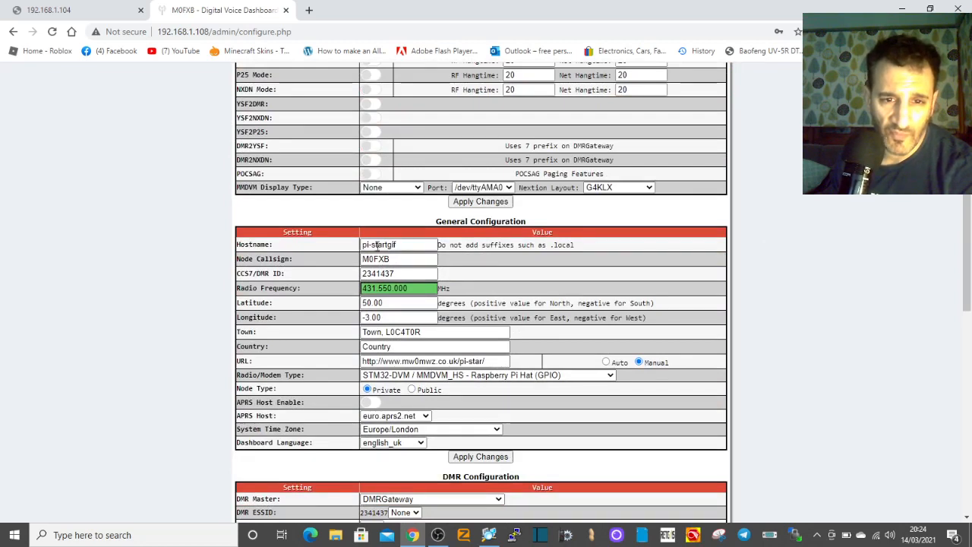
click(398, 244)
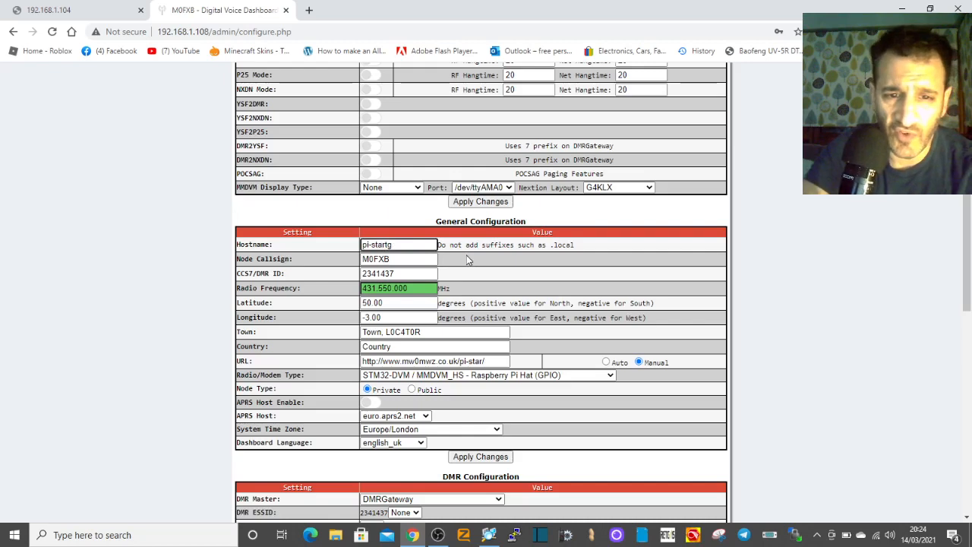
key(BackSpace)
text( dmr)
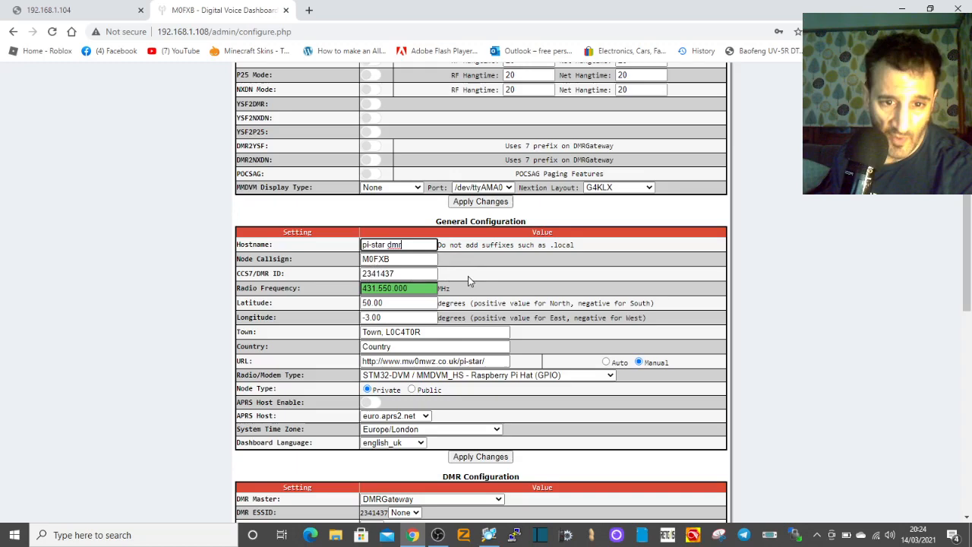
- Choose 01 as the DMR ESSID in DMR Configuration and scroll through the page
scroll(down, 3)
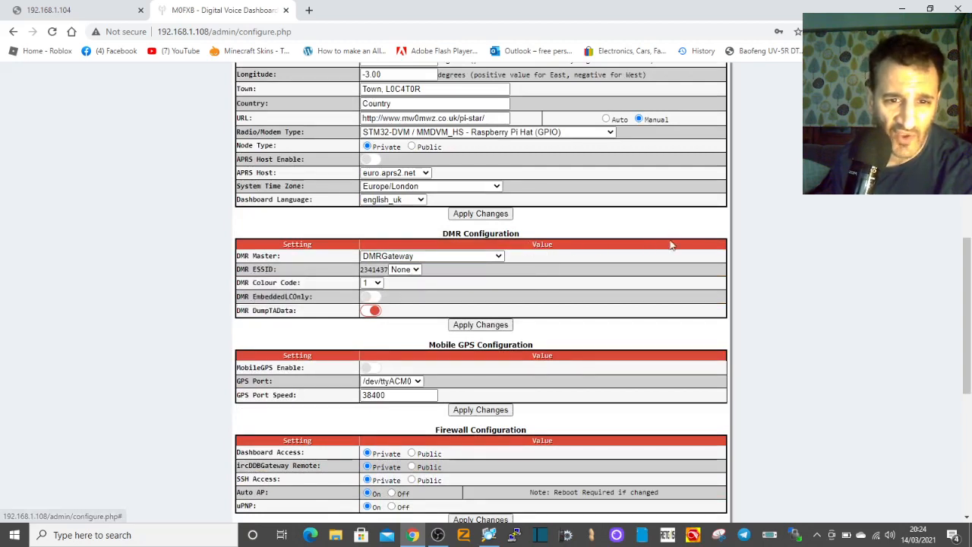
mouse_move(367, 351)
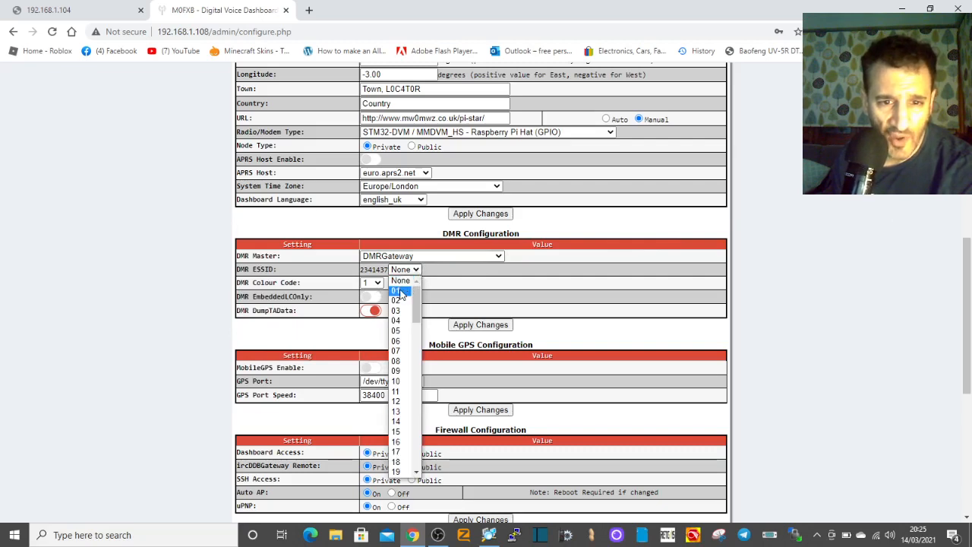
click(395, 290)
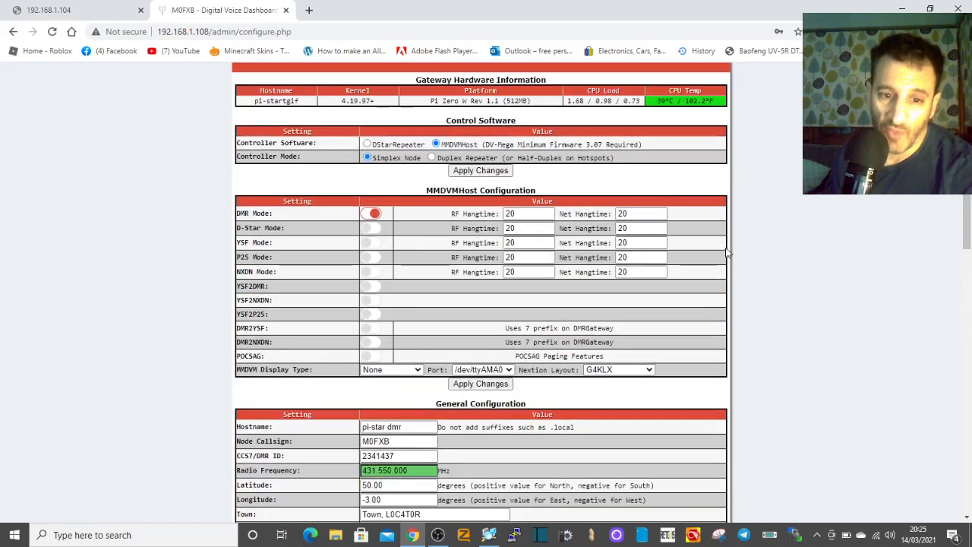
scroll(down, 3)
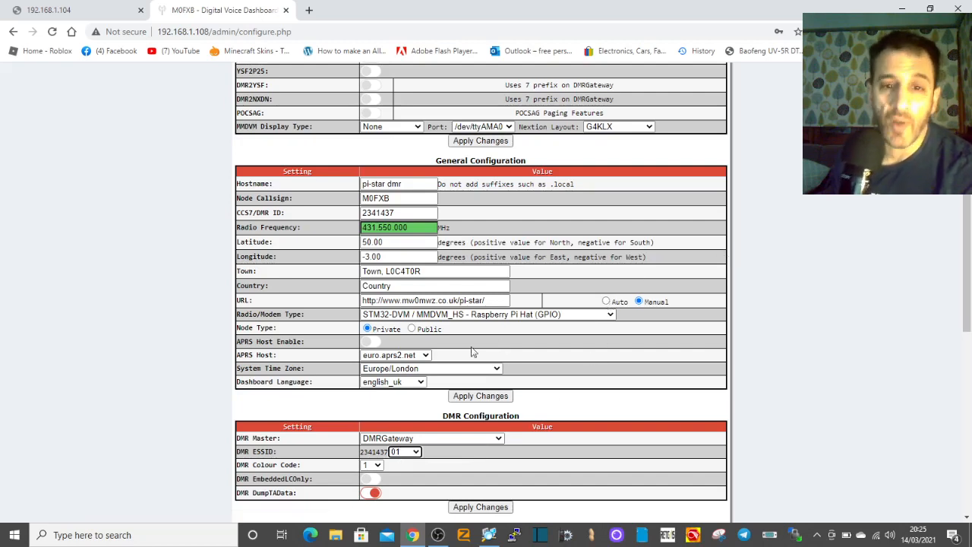
scroll(down, 3)
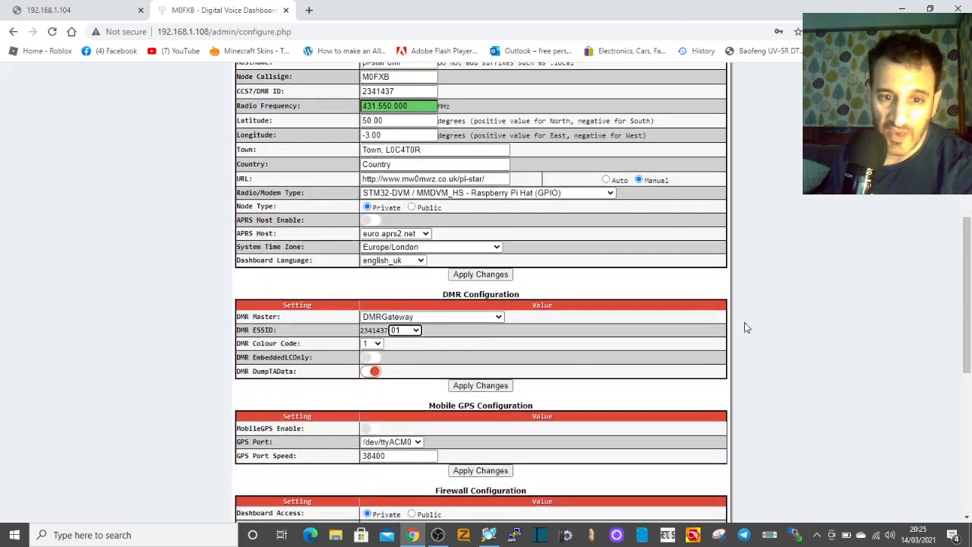
scroll(up, 3)
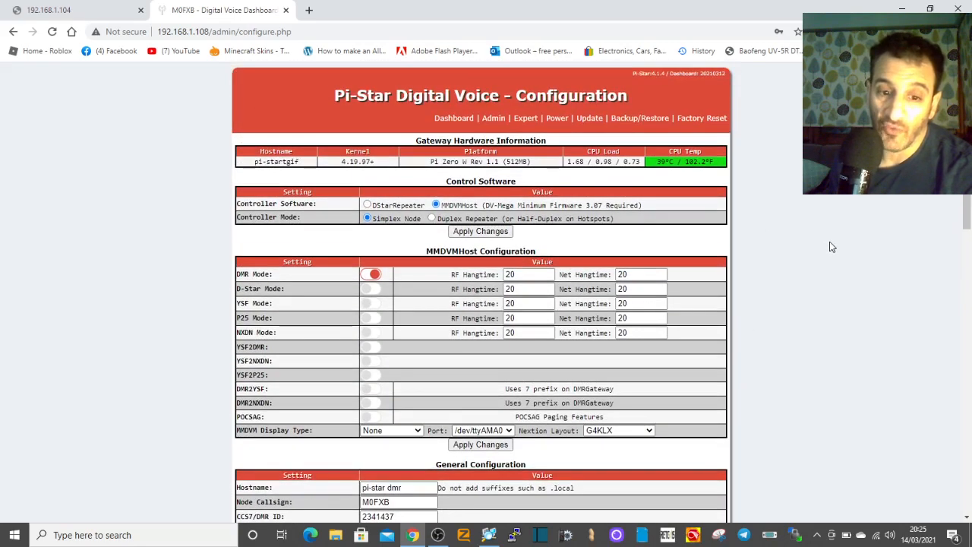
scroll(down, 3)
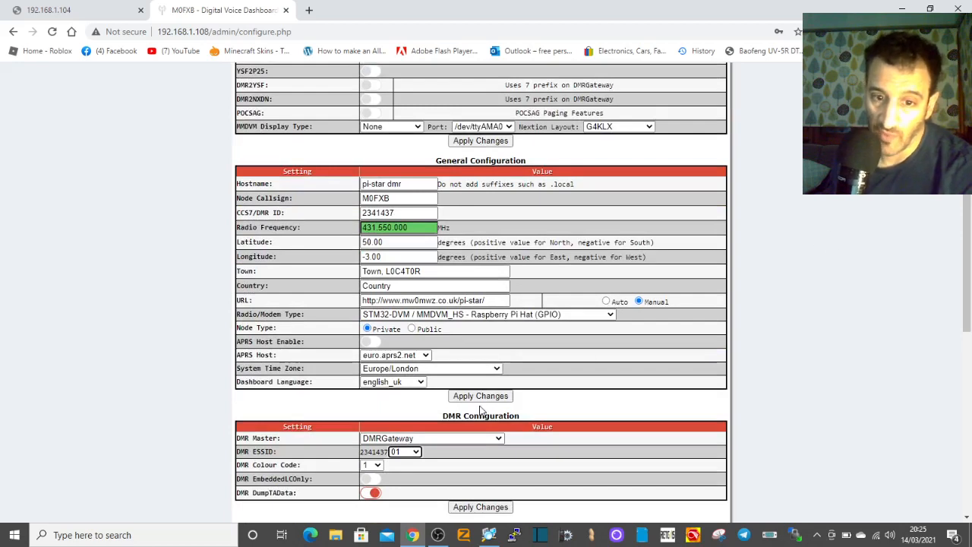
- Apply the hostname and ESSID changes, then watch the dashboard log the TG 91 transmission
click(480, 395)
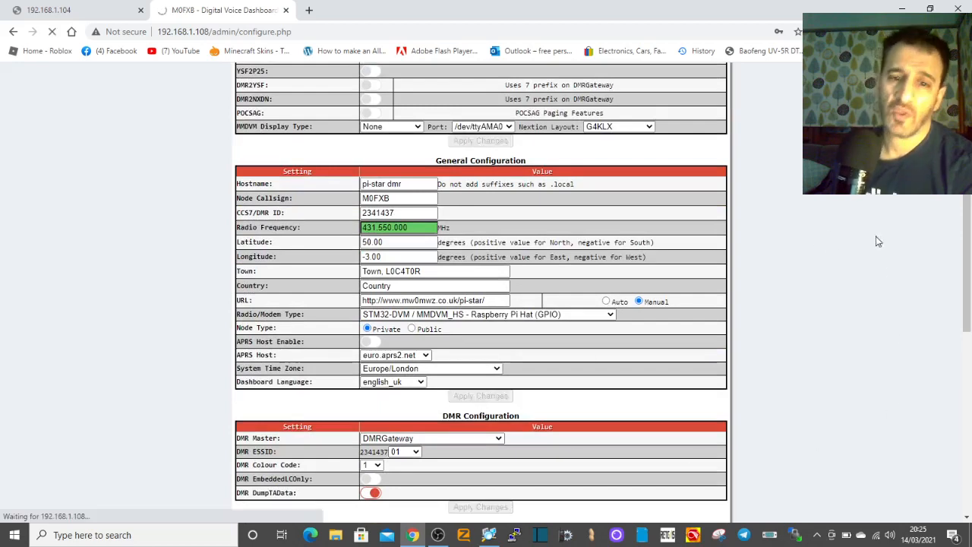
scroll(down, 3)
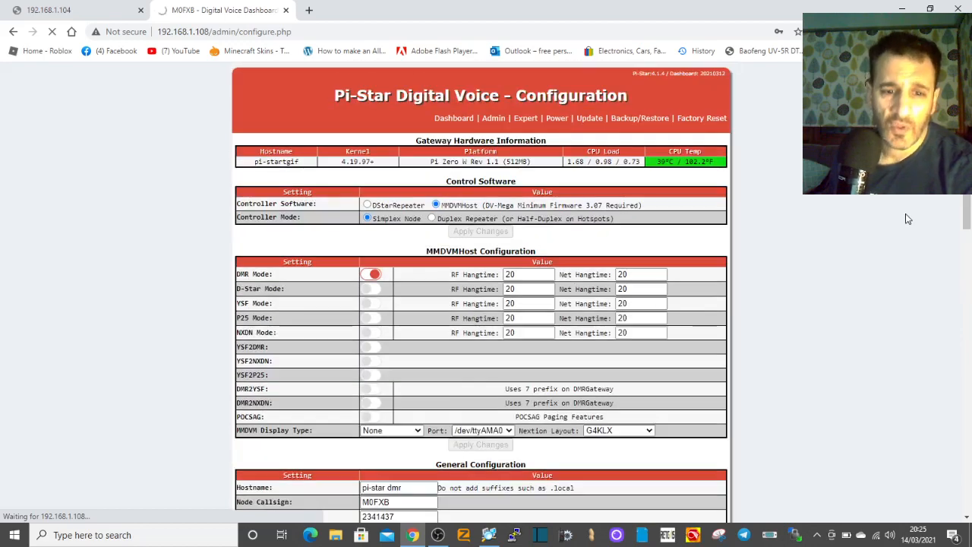
scroll(down, 3)
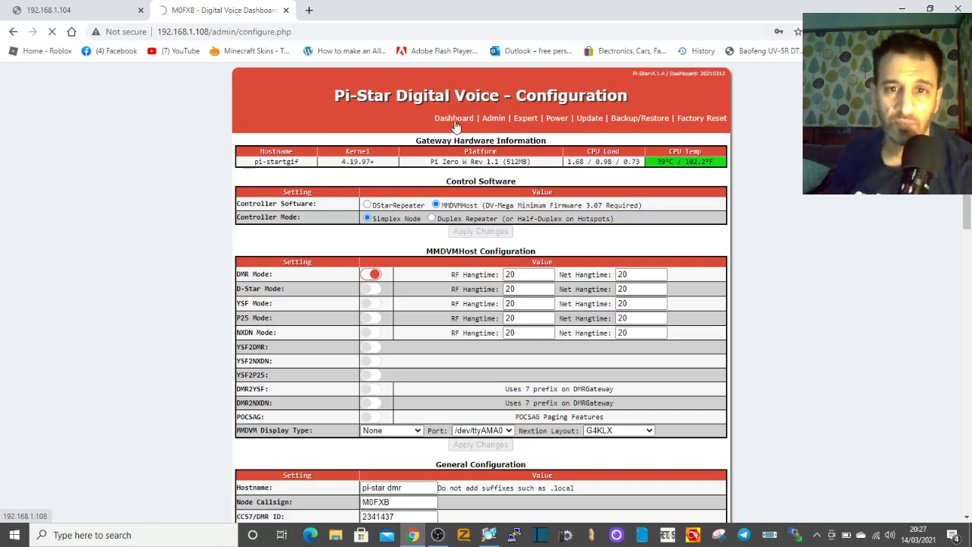
click(453, 117)
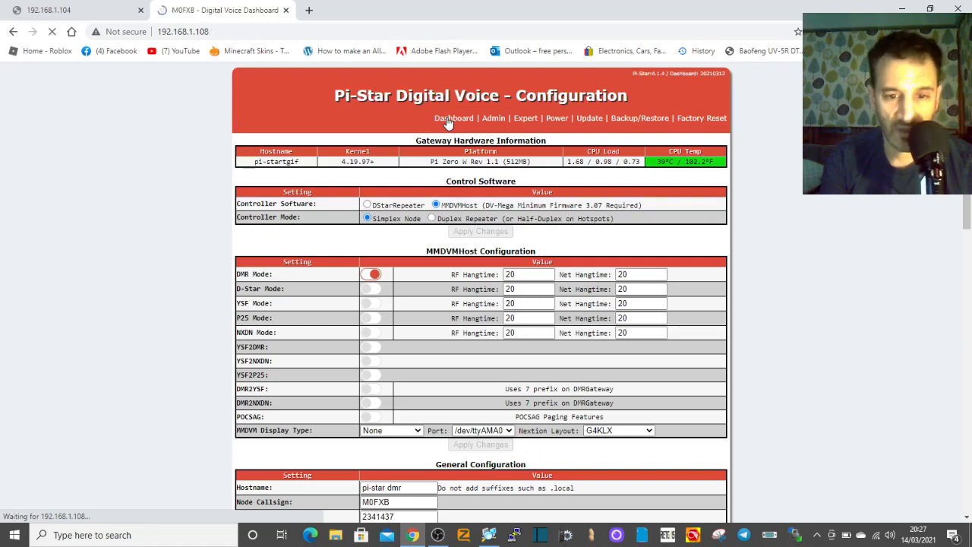
click(454, 118)
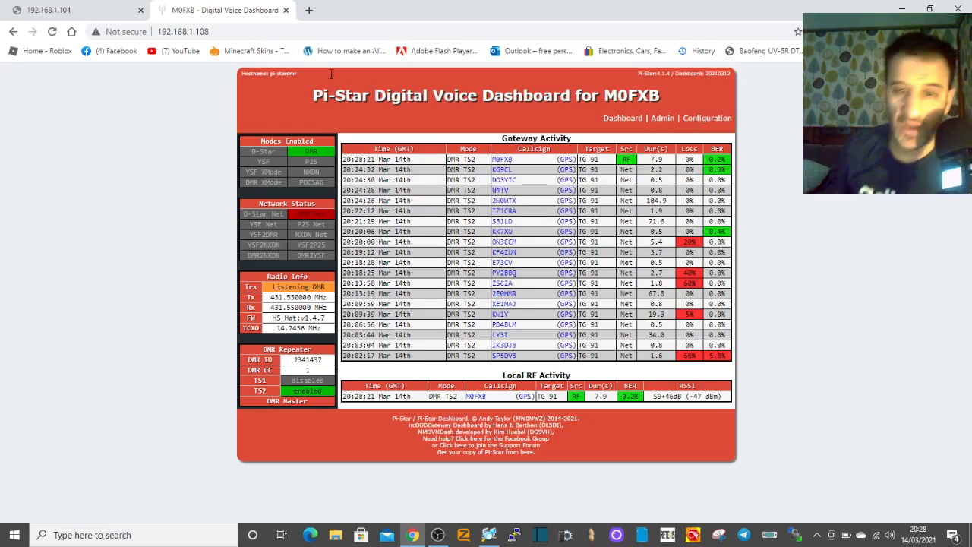
- Reload the configuration page and expand the BrandMeister Master list under DMR Configuration
click(707, 117)
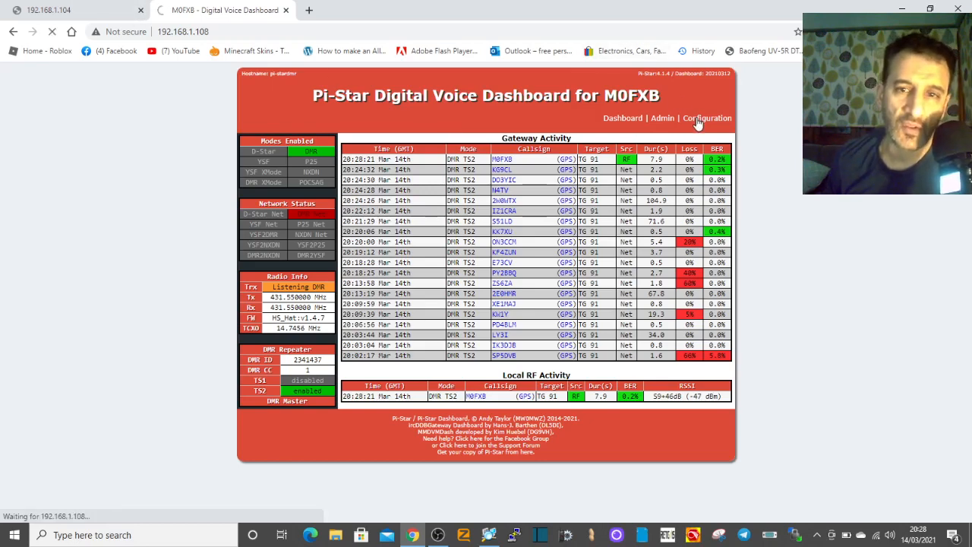
click(707, 118)
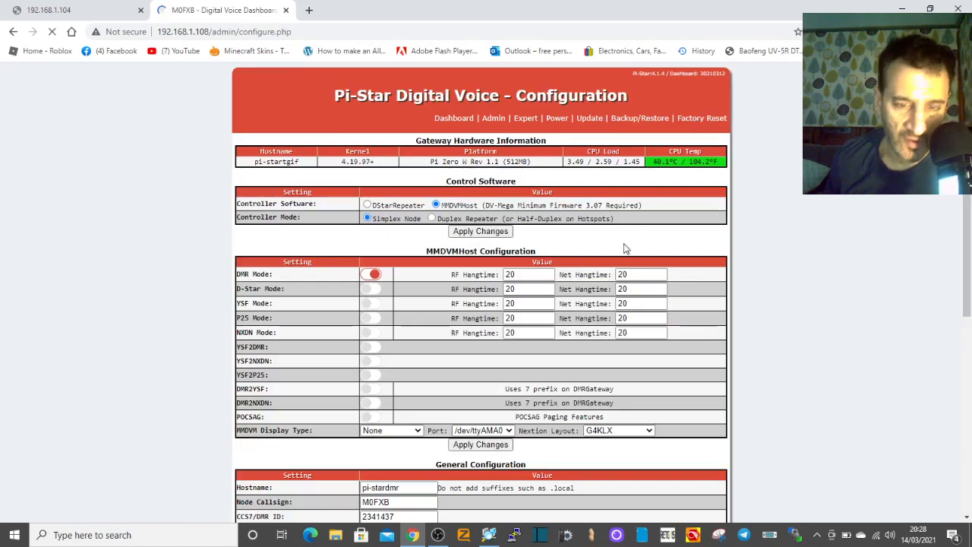
scroll(down, 3)
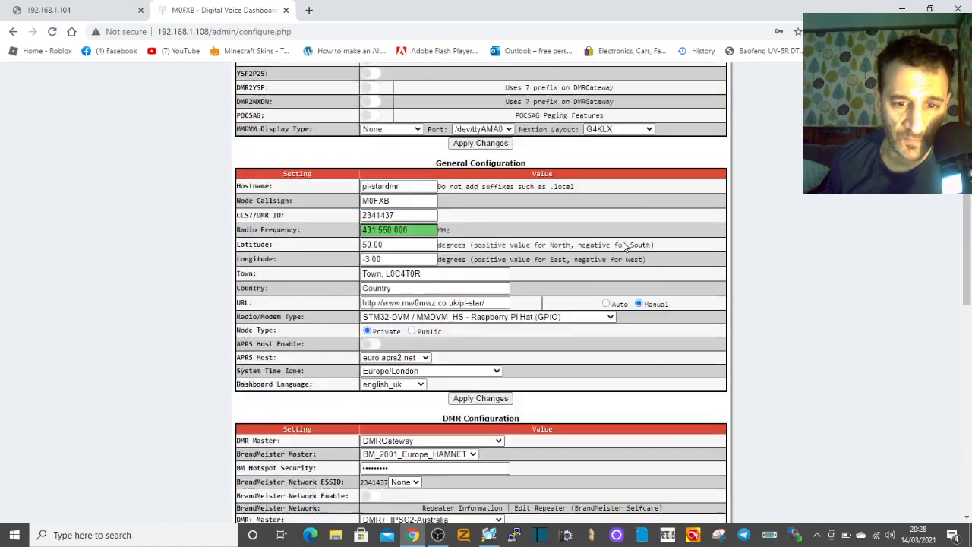
scroll(down, 3)
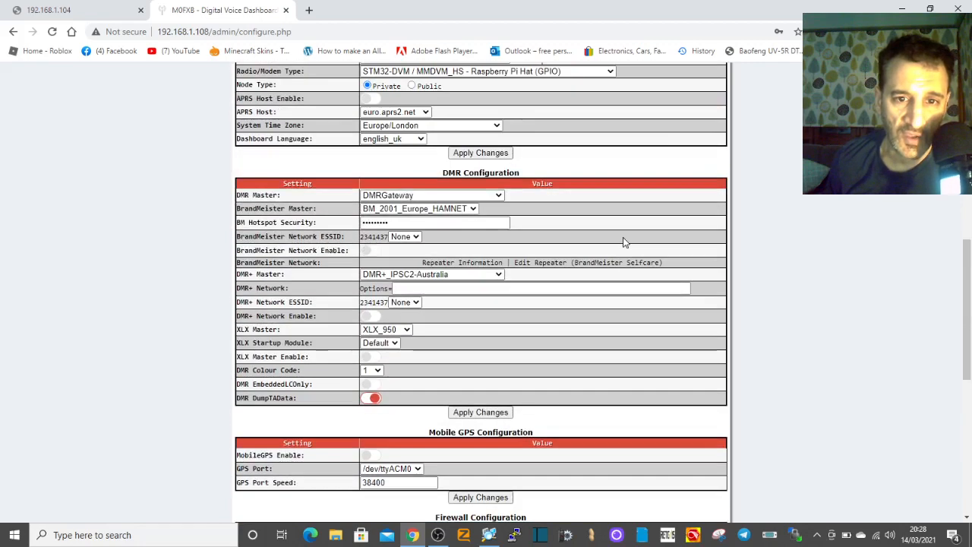
click(435, 222)
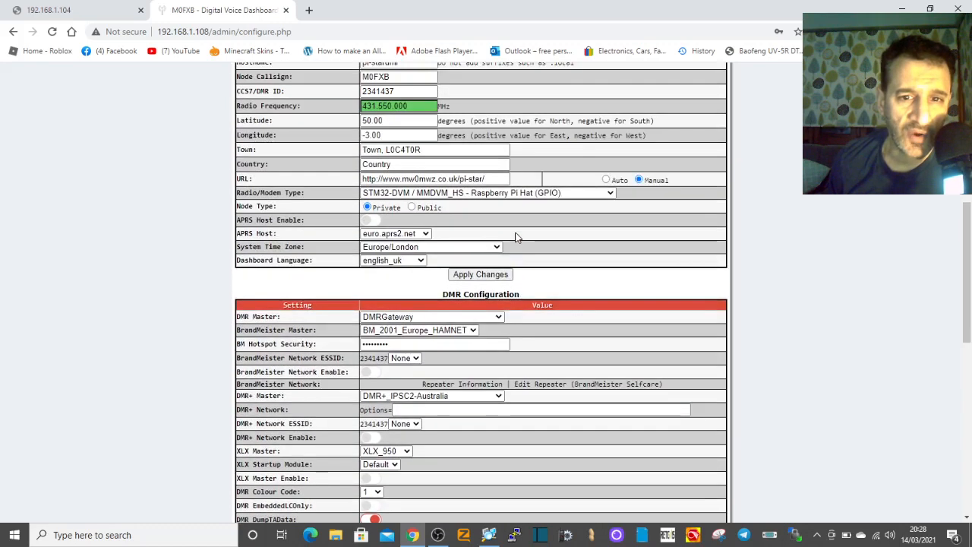
scroll(down, 3)
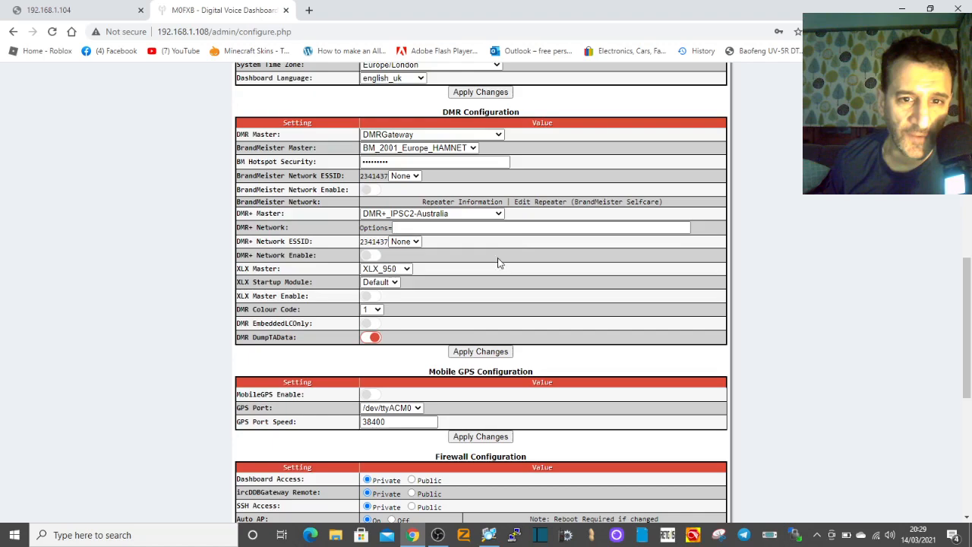
scroll(up, 3)
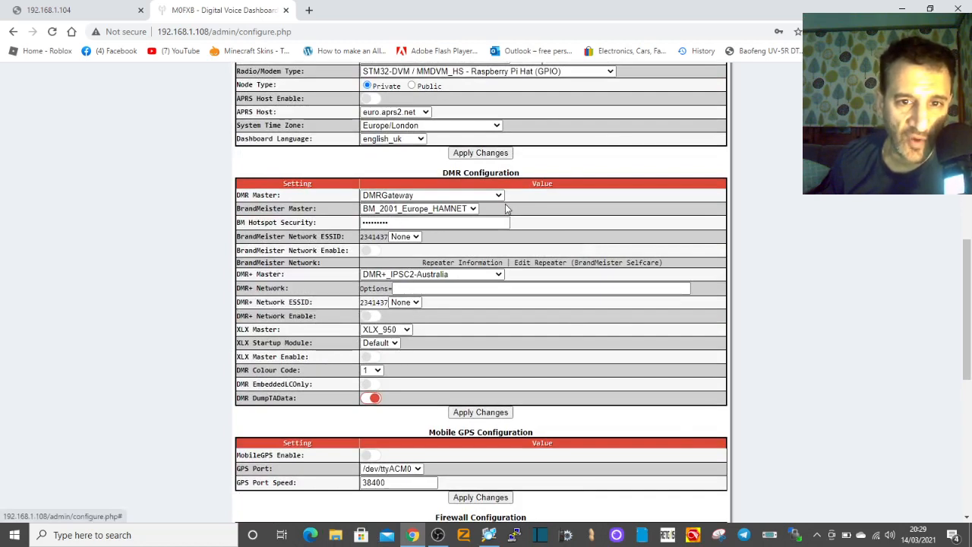
mouse_move(450, 213)
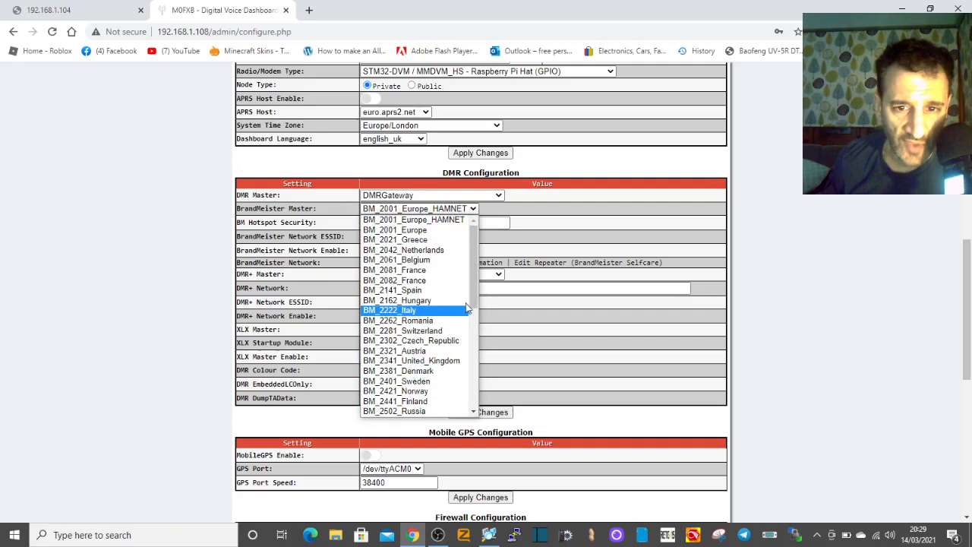
- Pick BM_2341_United_Kingdom, enter the hotspot security password and set BrandMeister ESSID 01
click(411, 360)
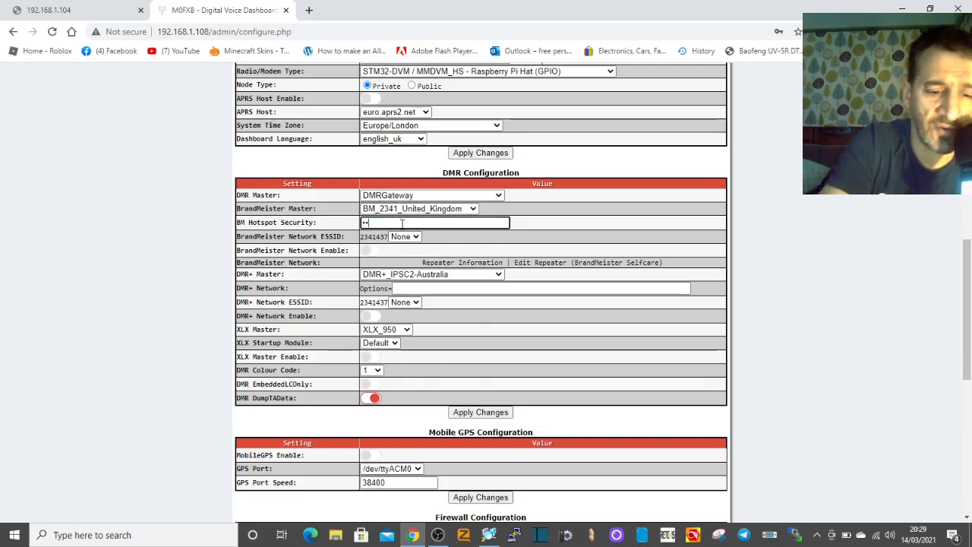
text(••••)
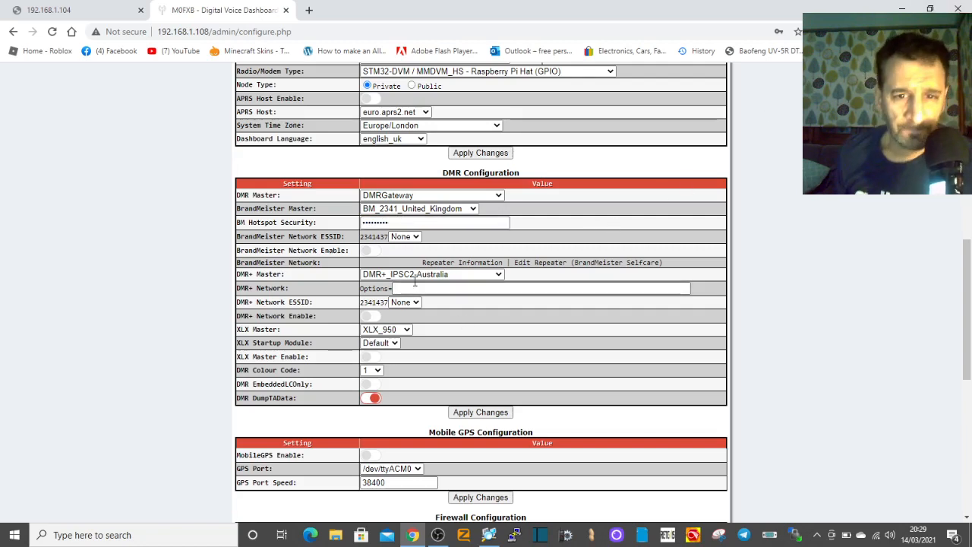
click(405, 236)
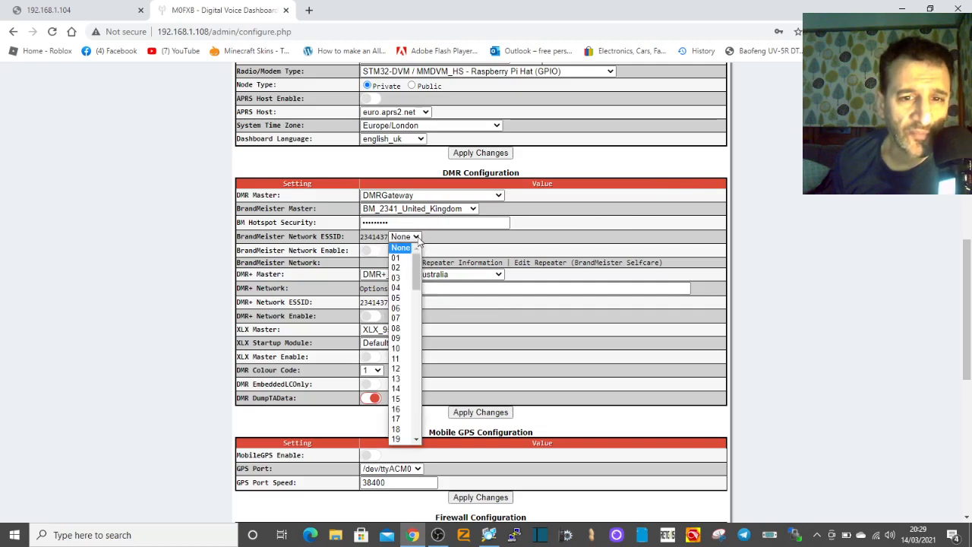
click(395, 257)
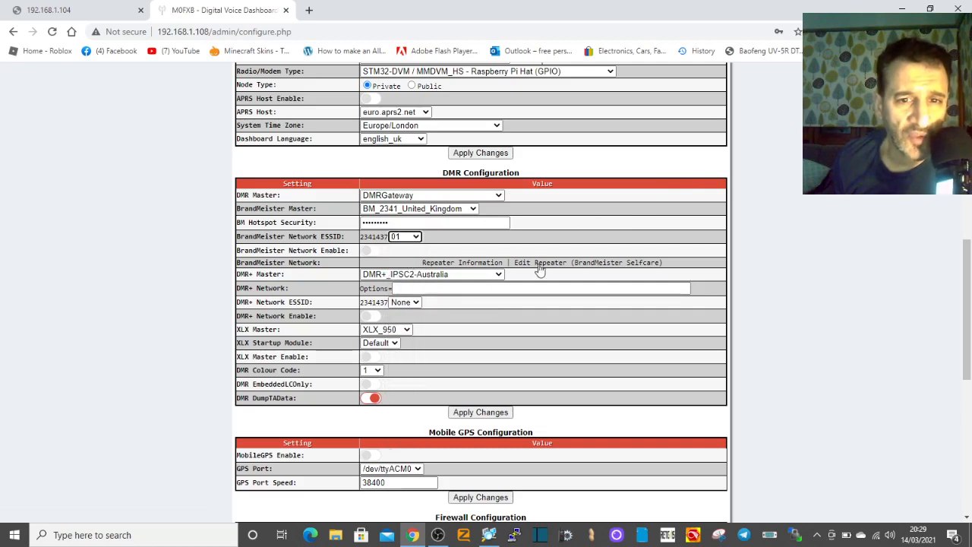
mouse_move(309, 286)
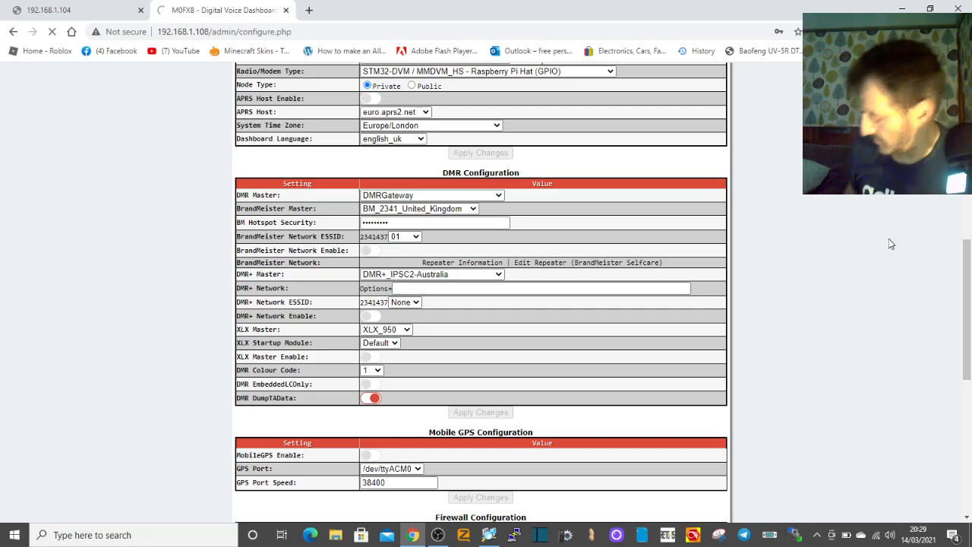
mouse_move(573, 457)
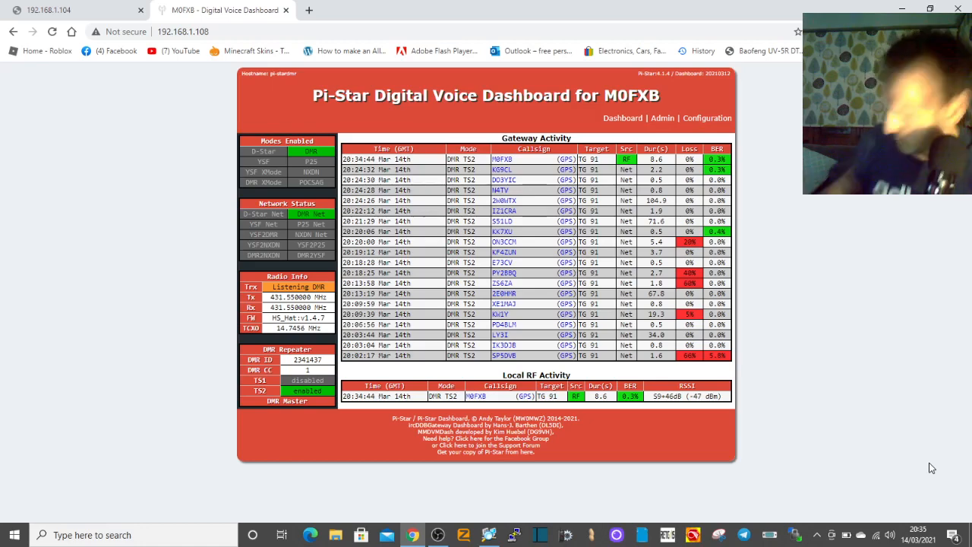
mouse_move(720, 123)
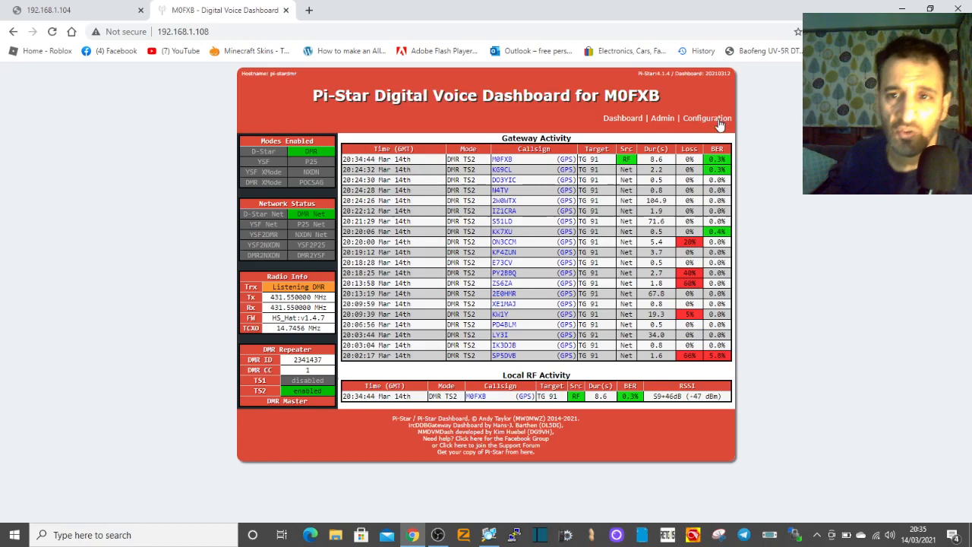
- Reload the configuration page and scroll down to DMR Configuration showing BM_2341_United_Kingdom
click(707, 118)
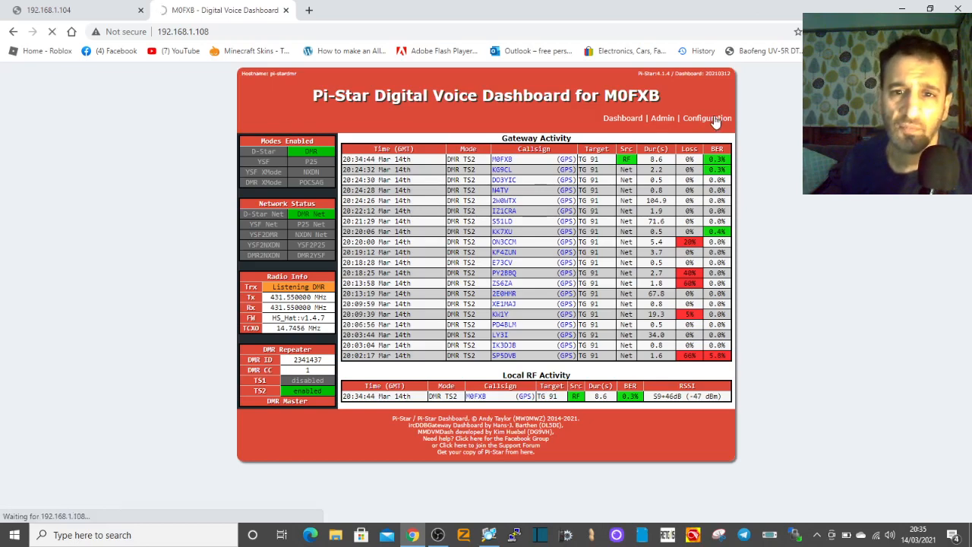
click(707, 118)
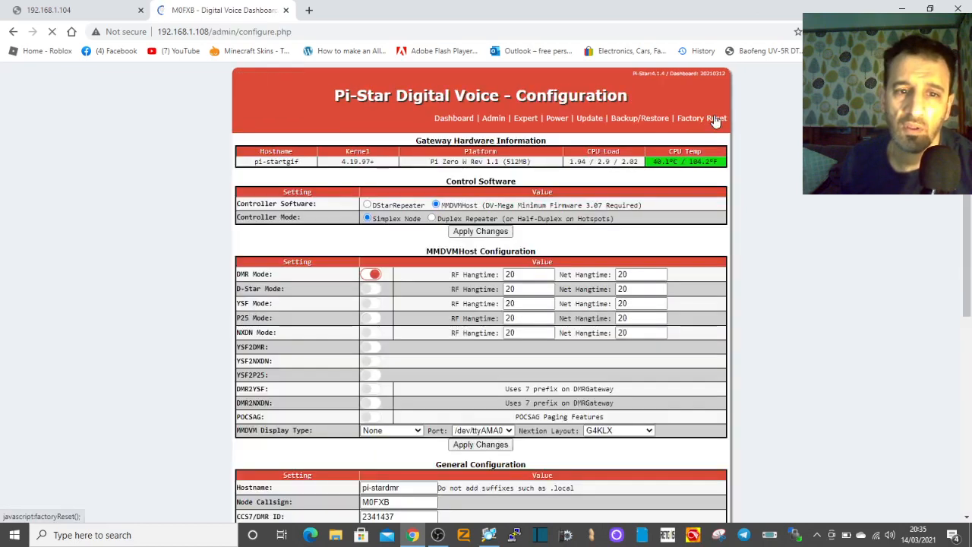
mouse_move(623, 241)
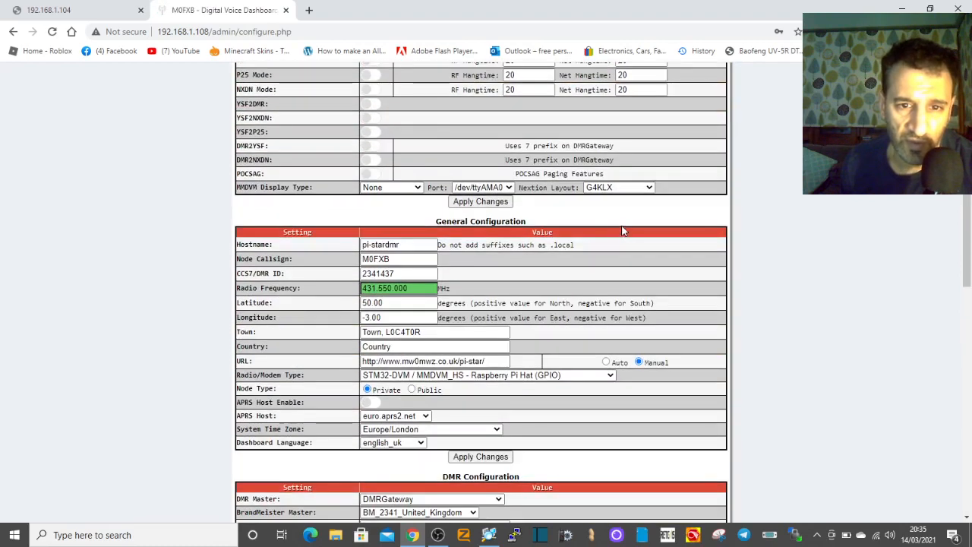
scroll(down, 3)
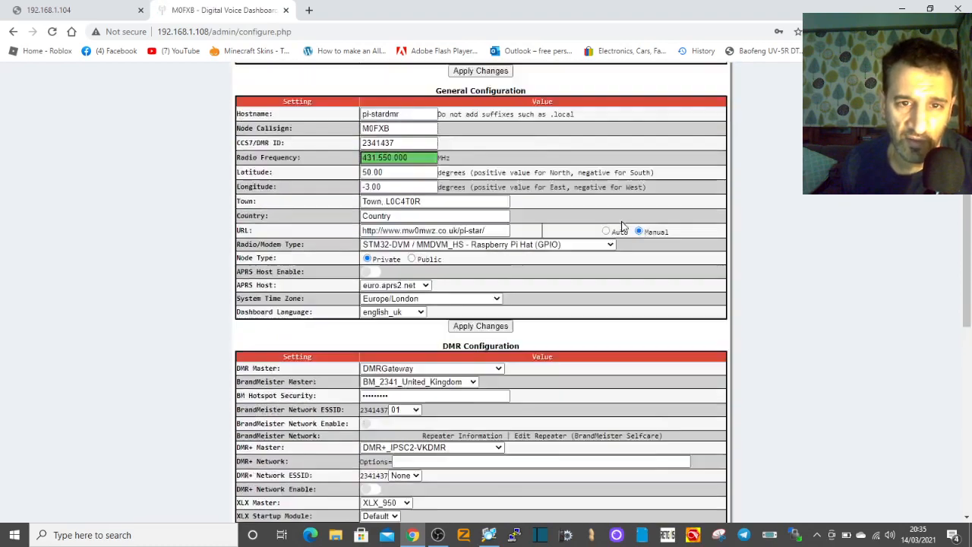
scroll(down, 3)
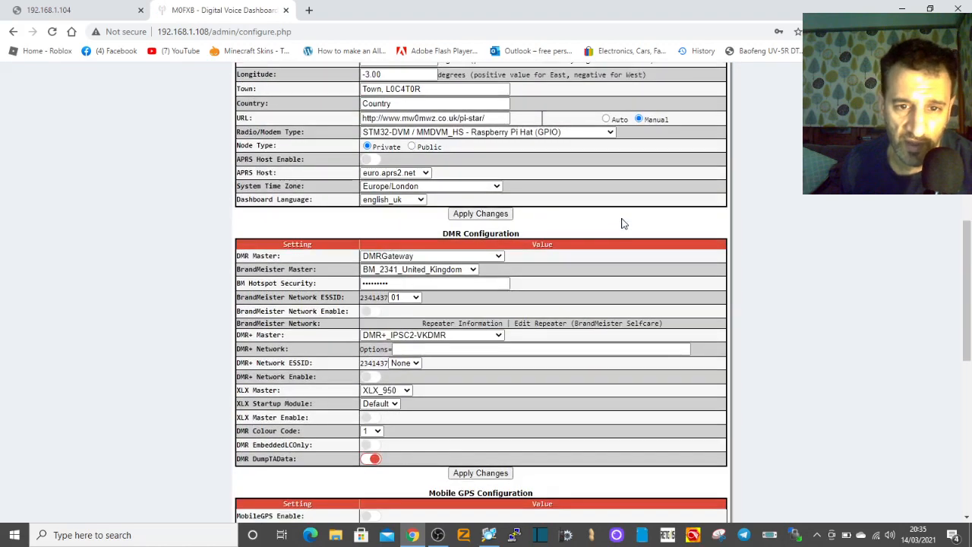
scroll(down, 3)
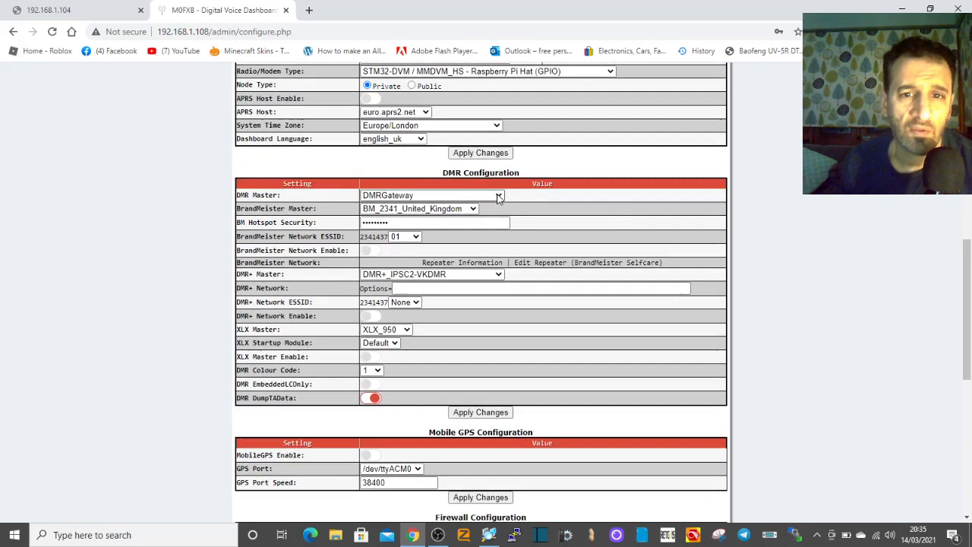
- Change the DMR Master from DMRGateway to BM_2341_United_Kingdom and apply it
click(431, 195)
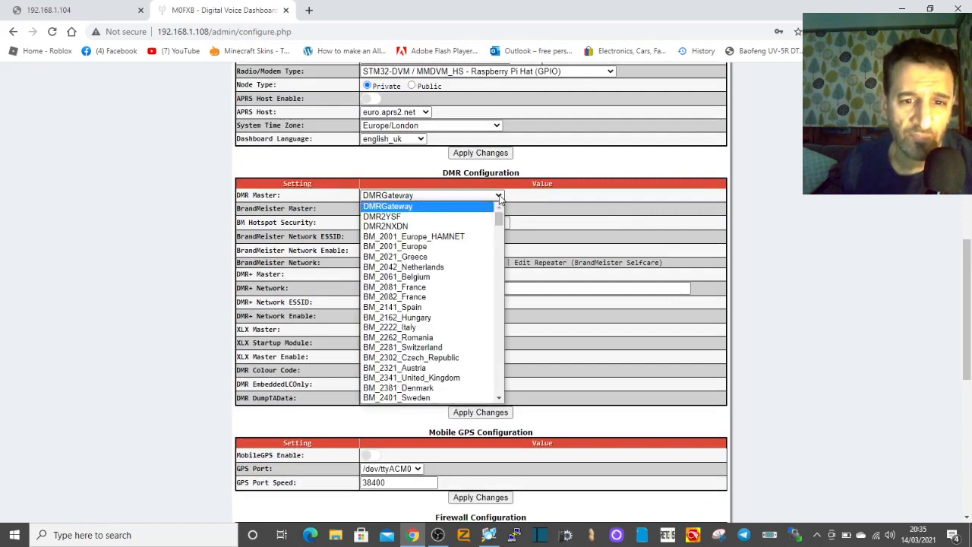
mouse_move(394, 367)
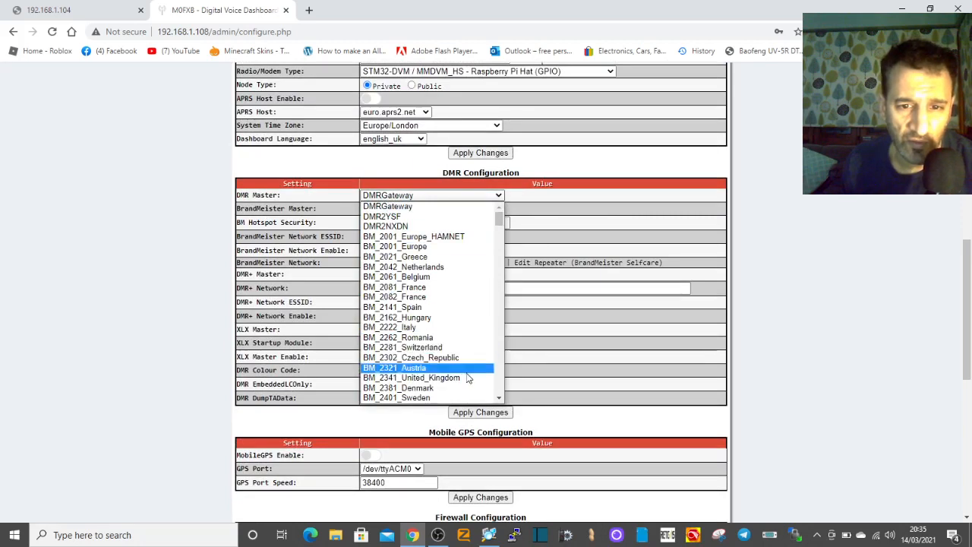
click(411, 378)
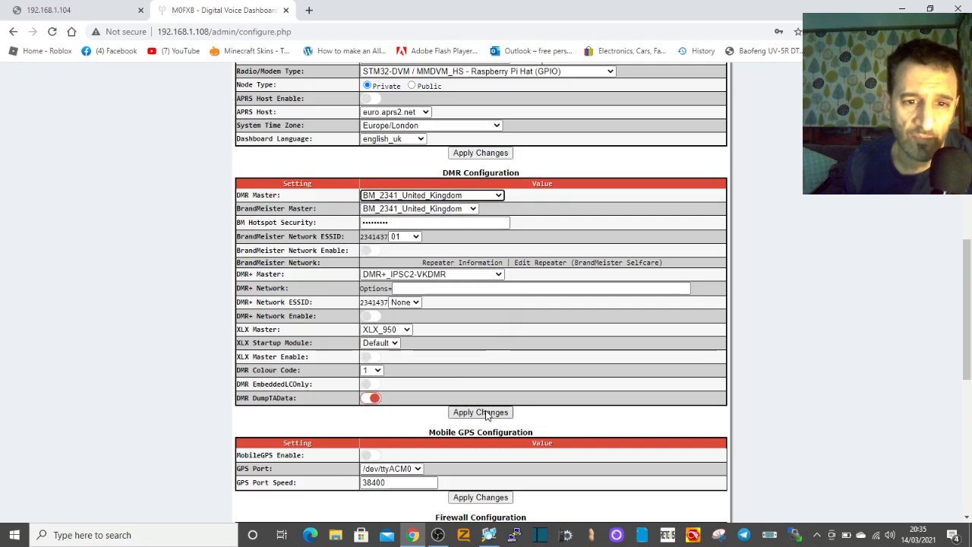
click(480, 412)
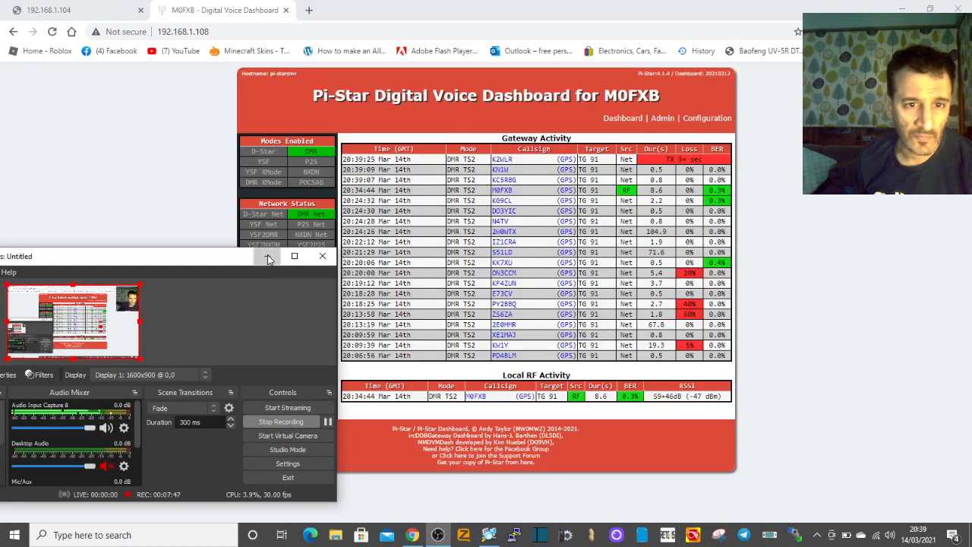
- Bring the live dashboard into view to log the new M0FXB TG 91 transmission
click(293, 255)
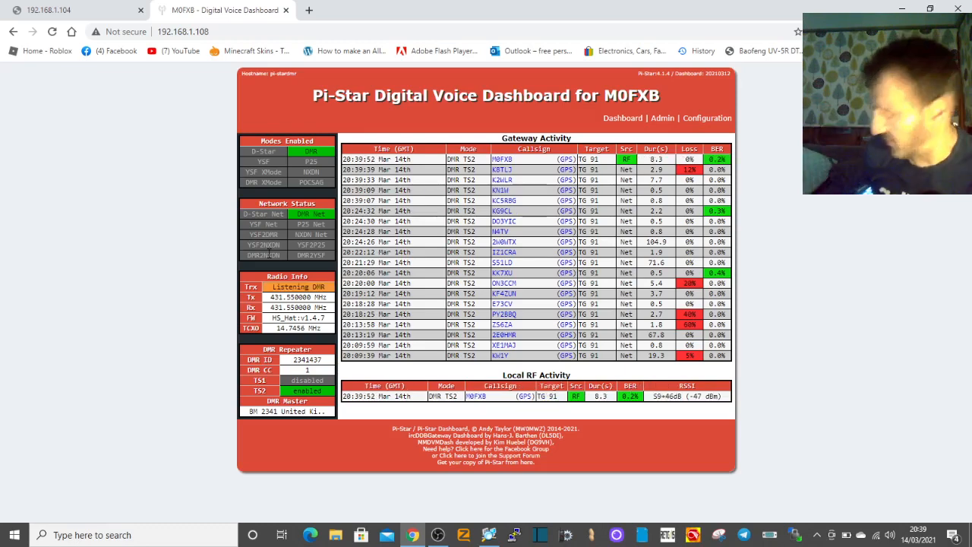
mouse_move(706, 118)
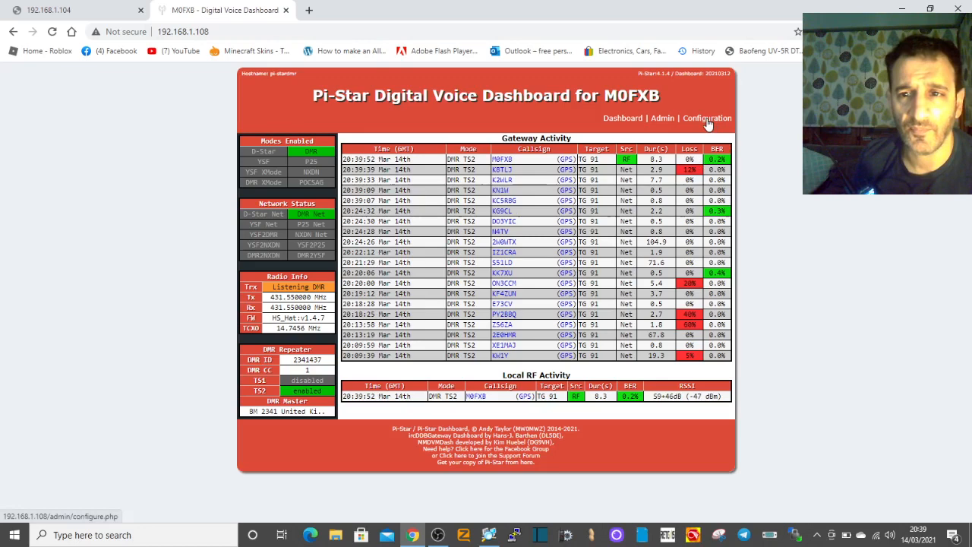
- Load the configuration page and scroll through DMR, Firewall and wireless sections to confirm BM_2341_United_Kingdom
click(706, 118)
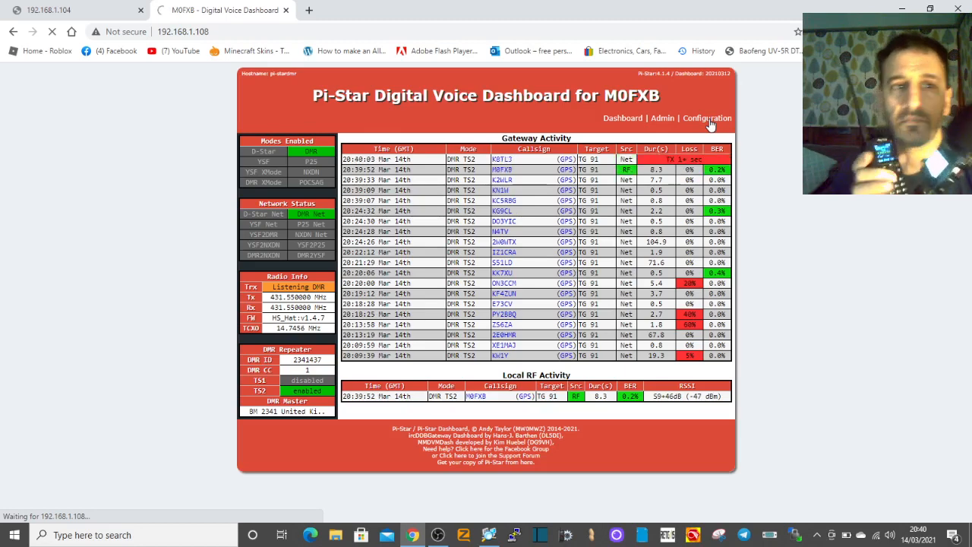
click(706, 117)
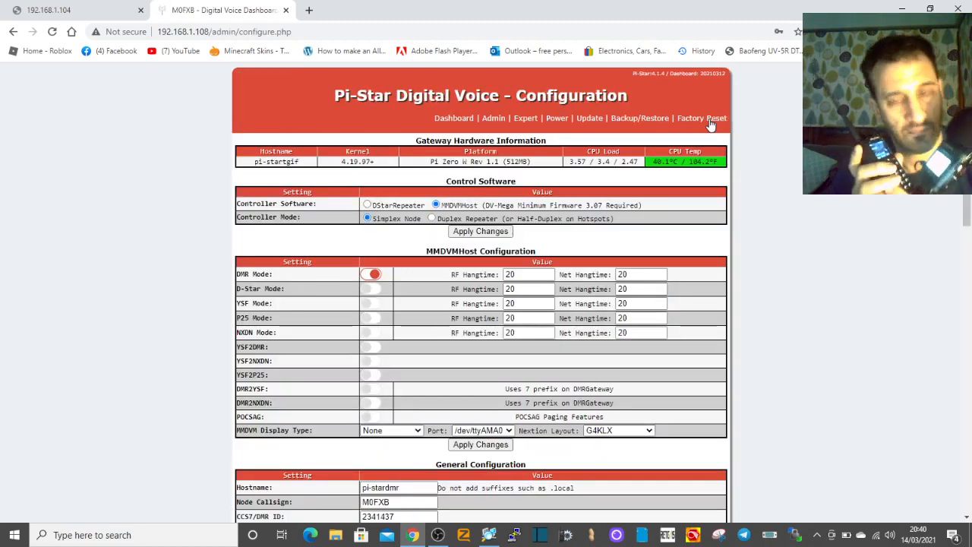
scroll(down, 3)
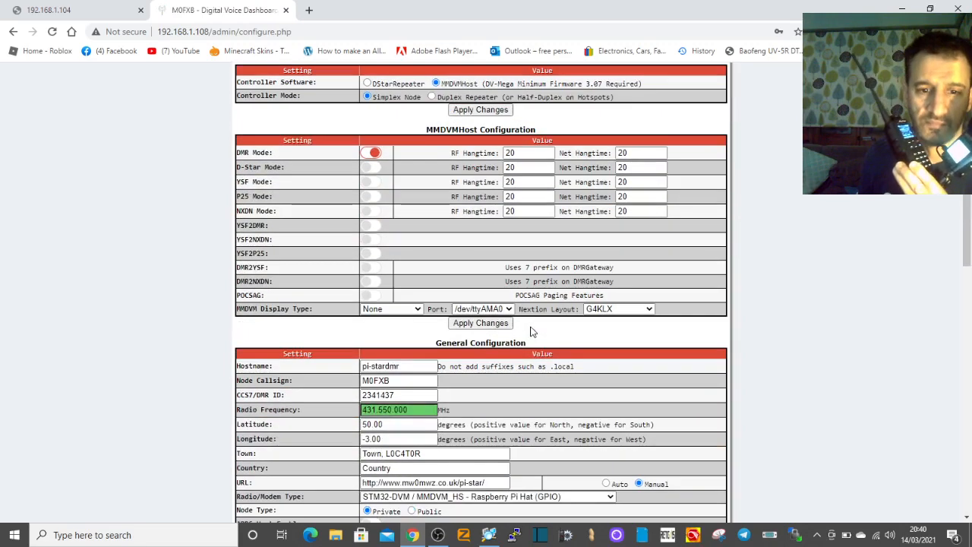
scroll(down, 3)
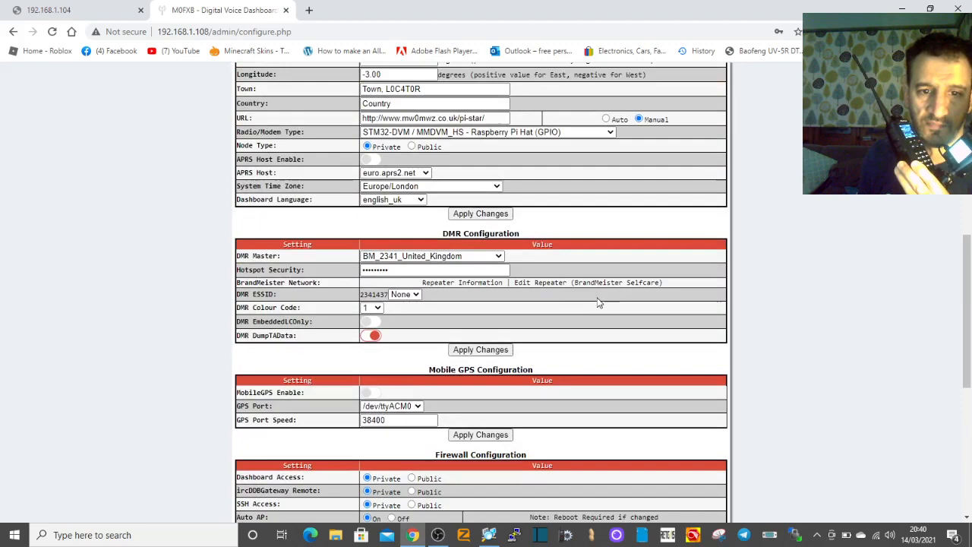
scroll(down, 3)
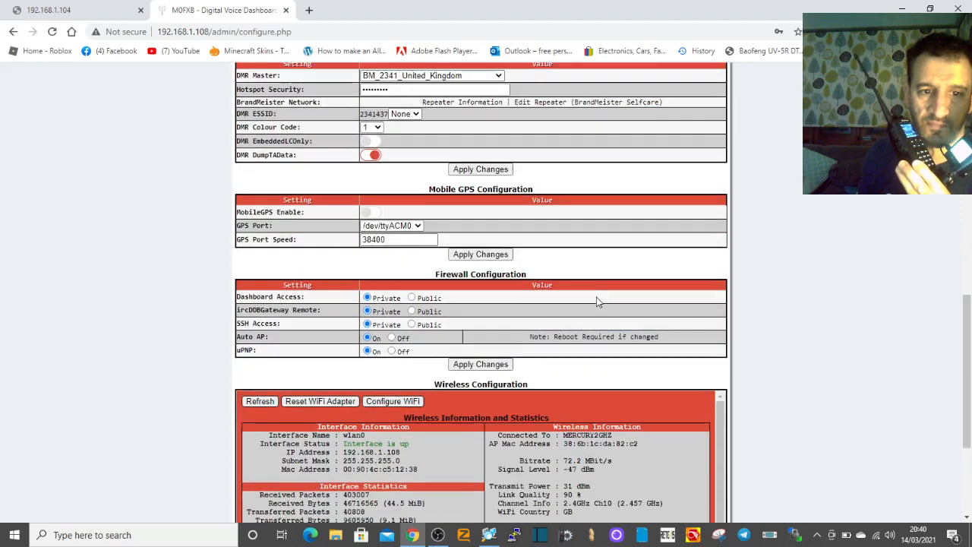
scroll(up, 3)
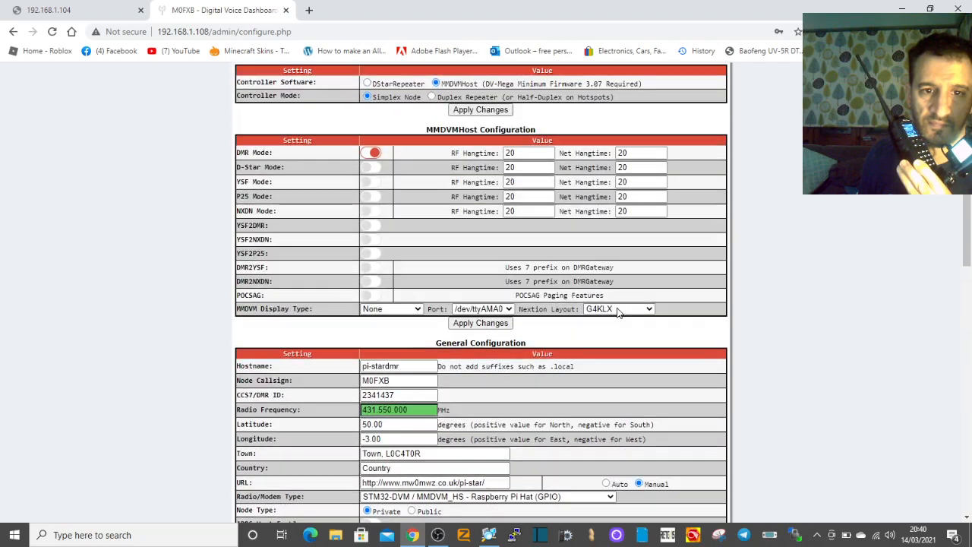
scroll(down, 3)
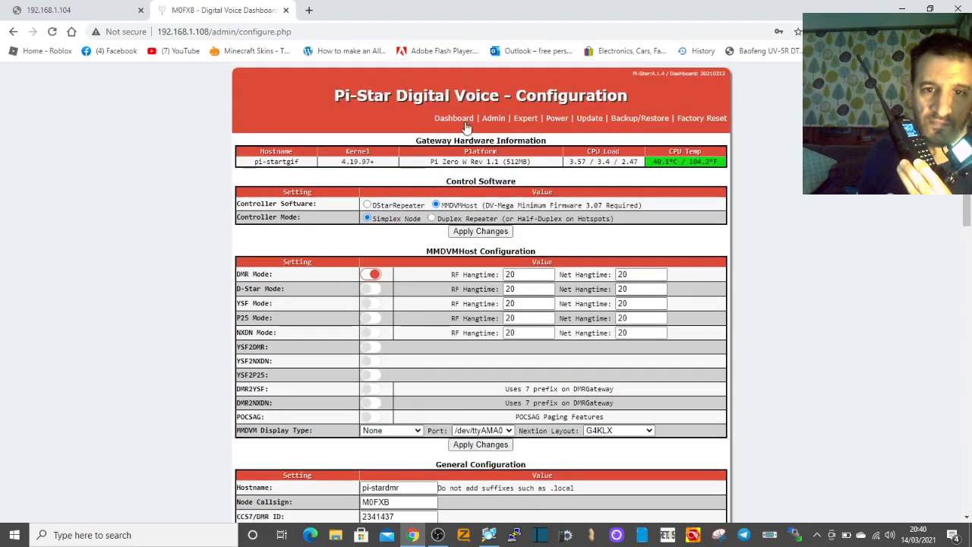
click(454, 117)
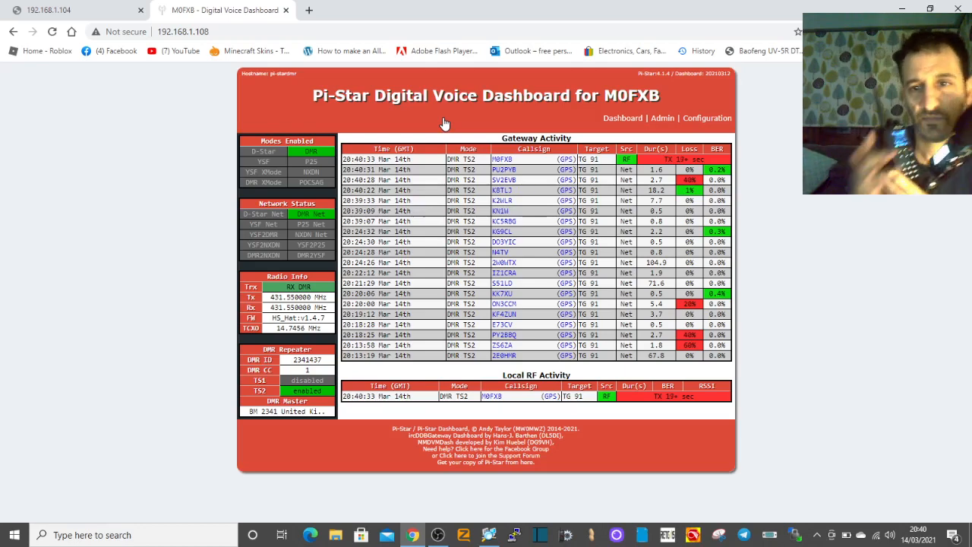
mouse_move(440, 80)
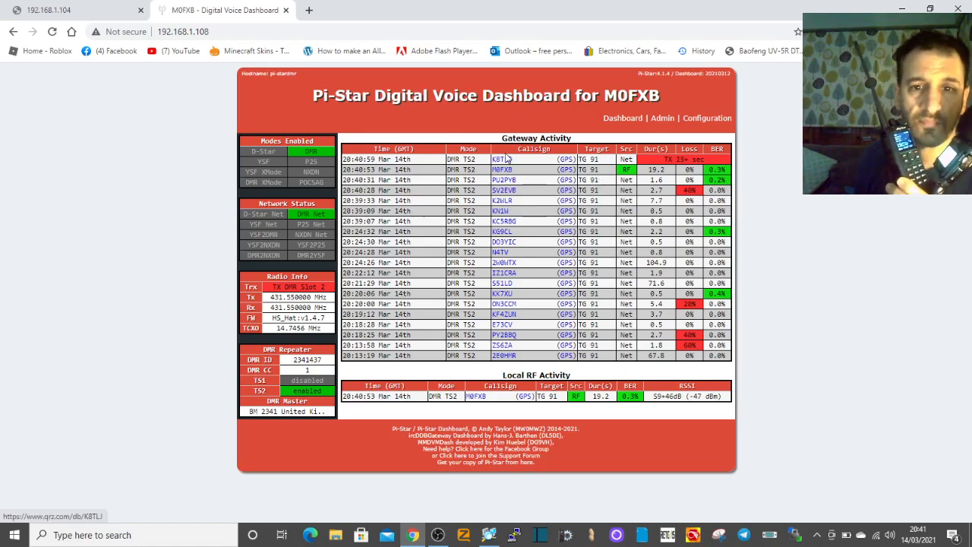
click(501, 159)
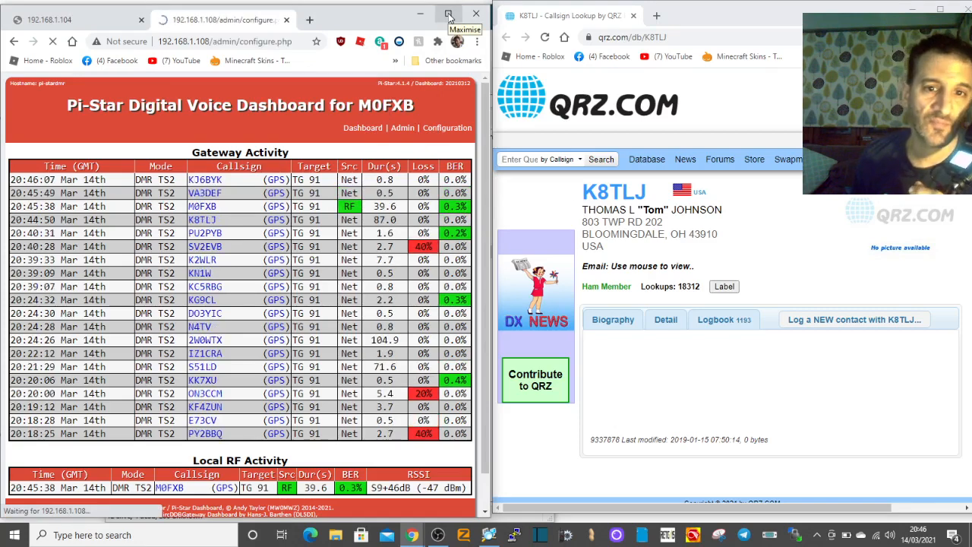
- Maximise the browser and scroll Configuration down to the DMR and Mobile GPS sections
click(448, 14)
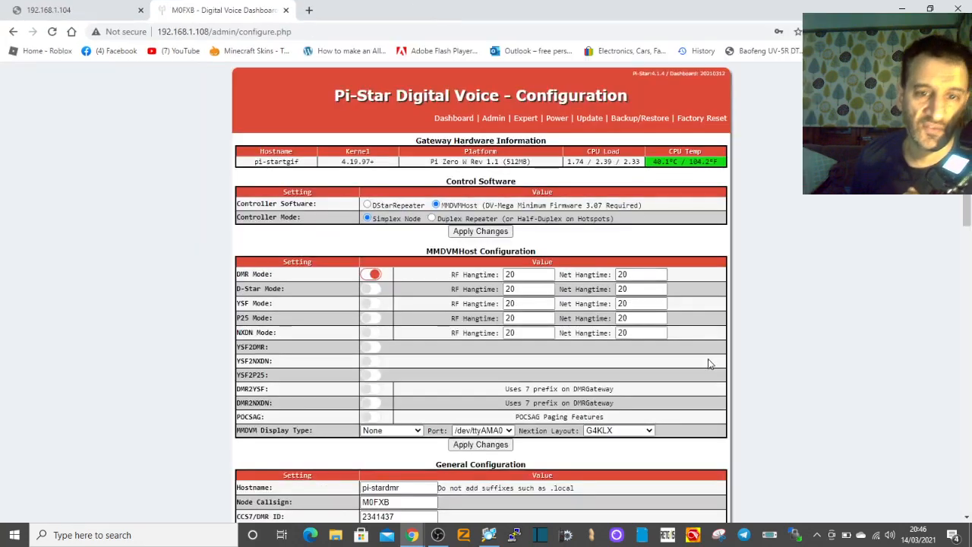
scroll(down, 3)
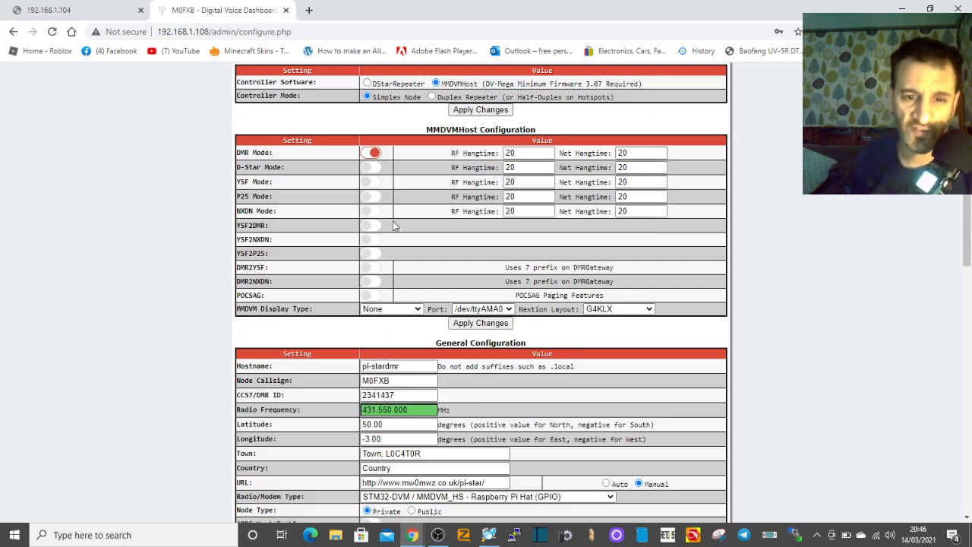
scroll(down, 3)
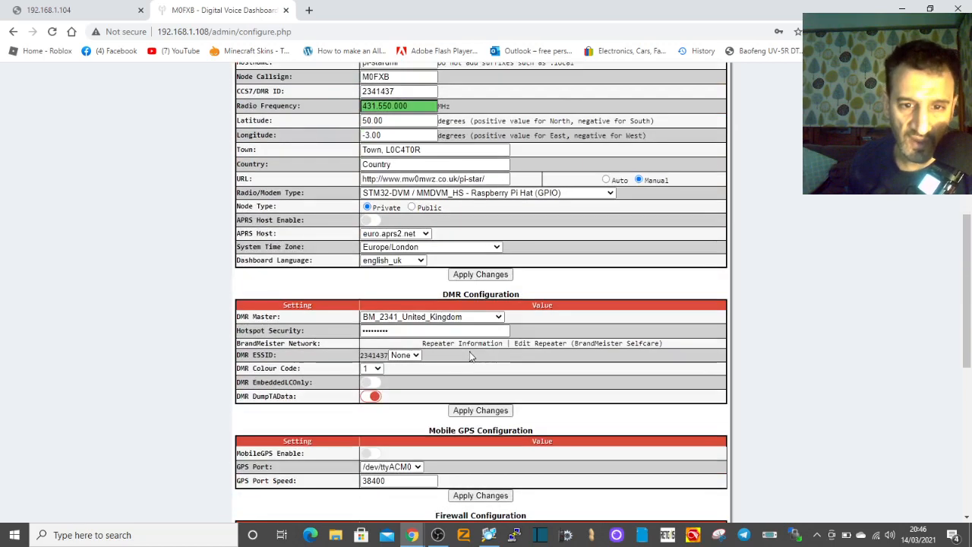
scroll(down, 3)
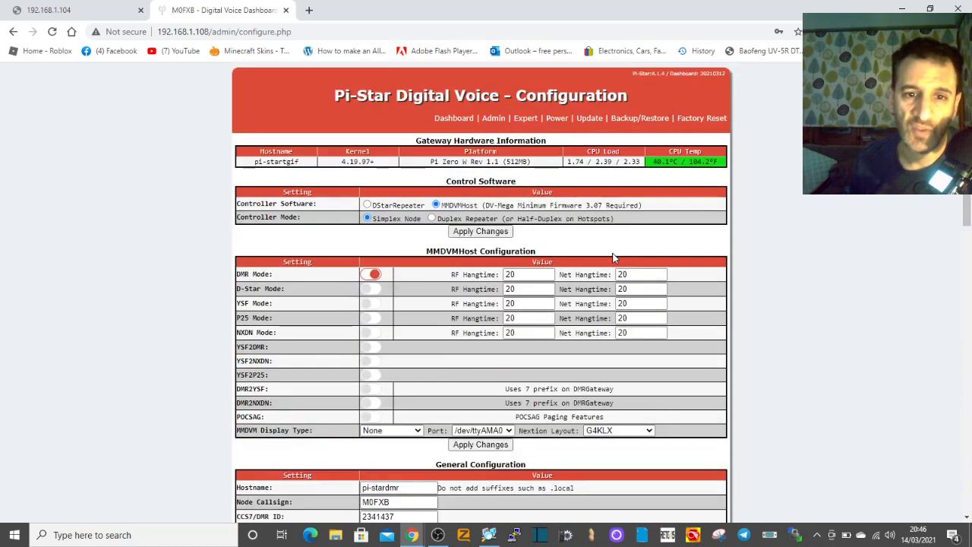
scroll(down, 3)
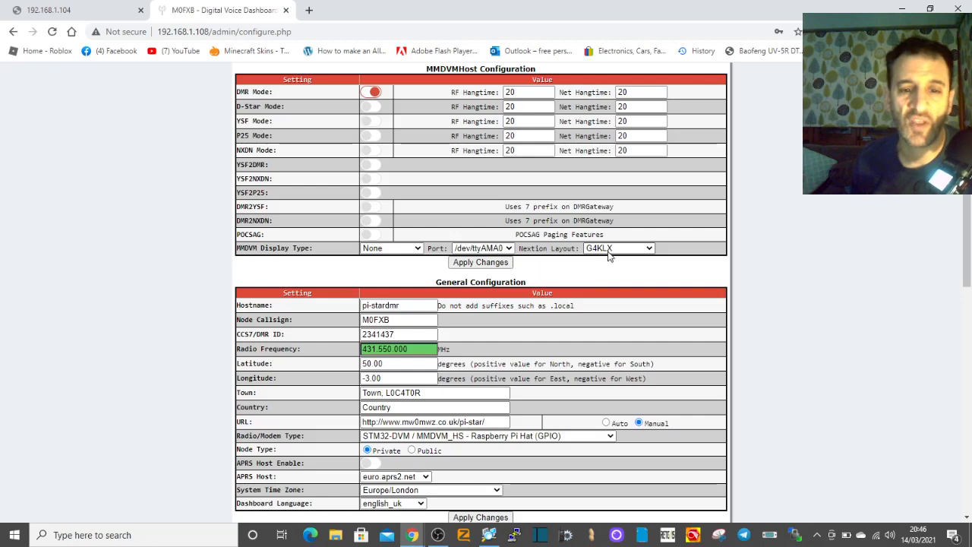